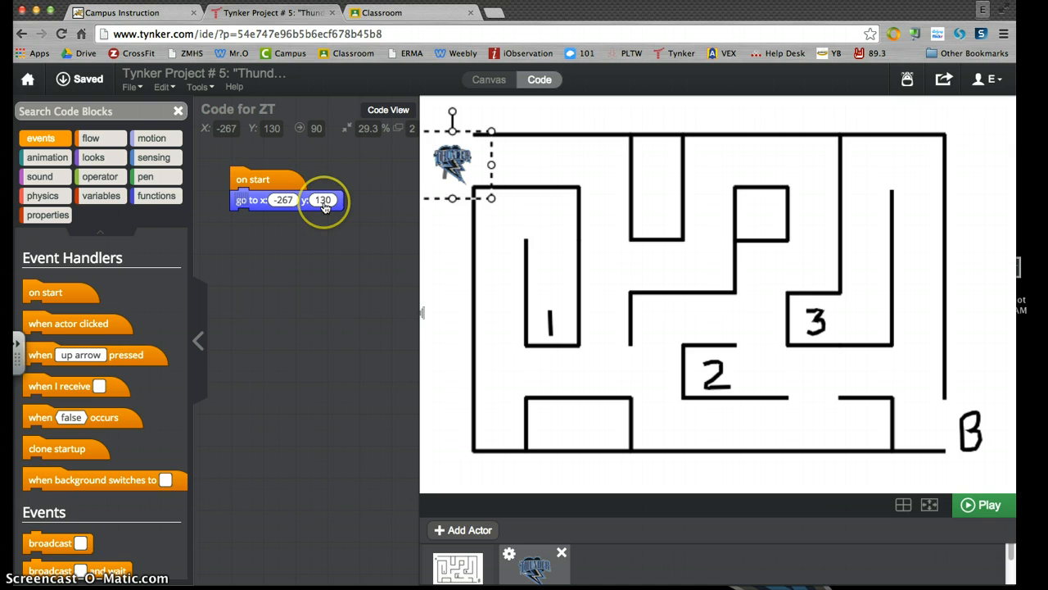
mouse_move(406, 180)
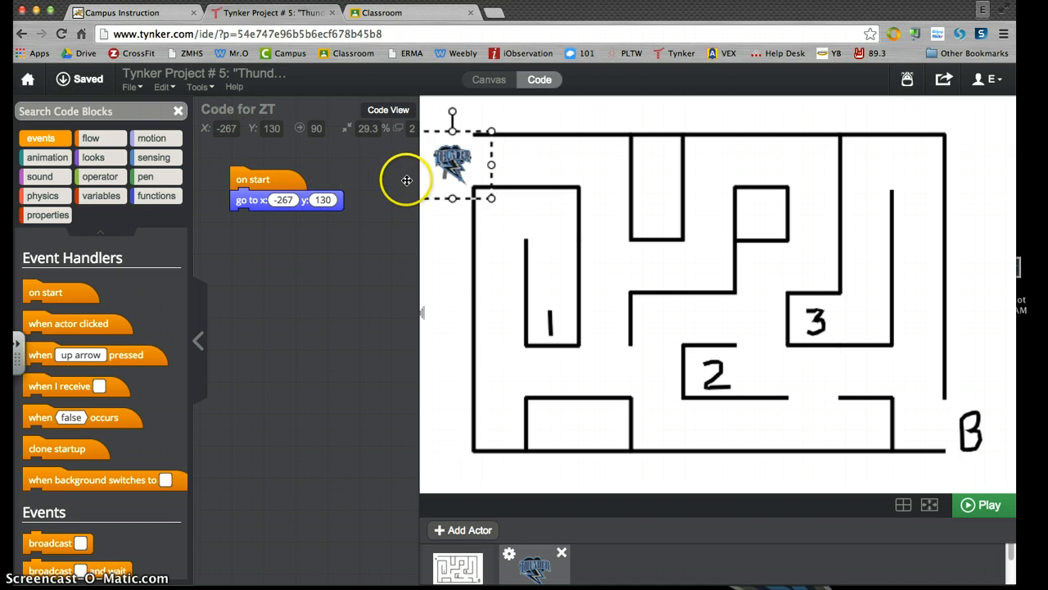
Step: Give ZT an on-start block that moves it to x -267, y 130 and run the project
drag(452, 163, 547, 298)
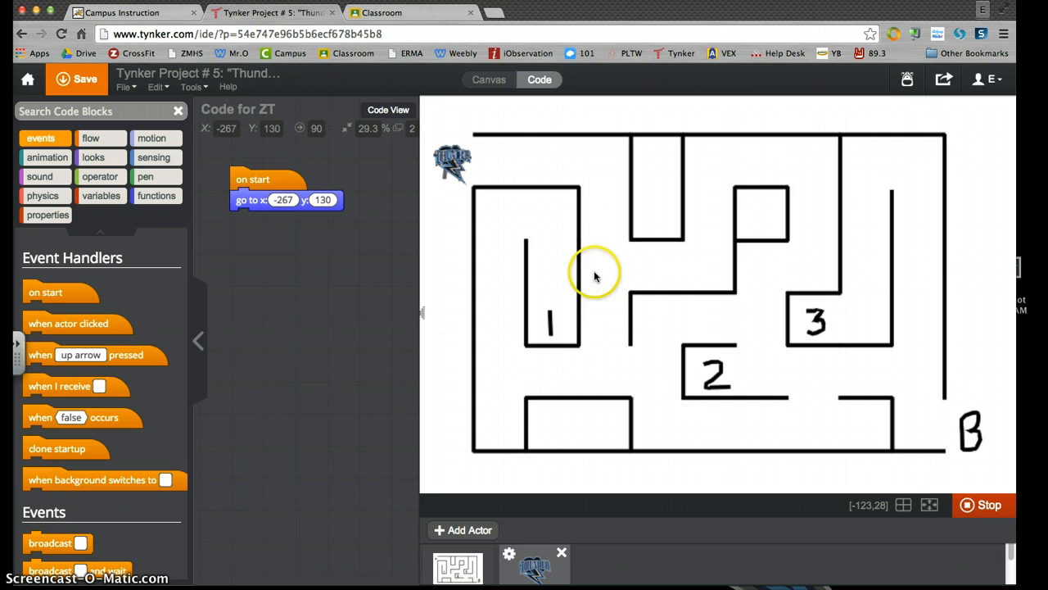
mouse_move(685, 362)
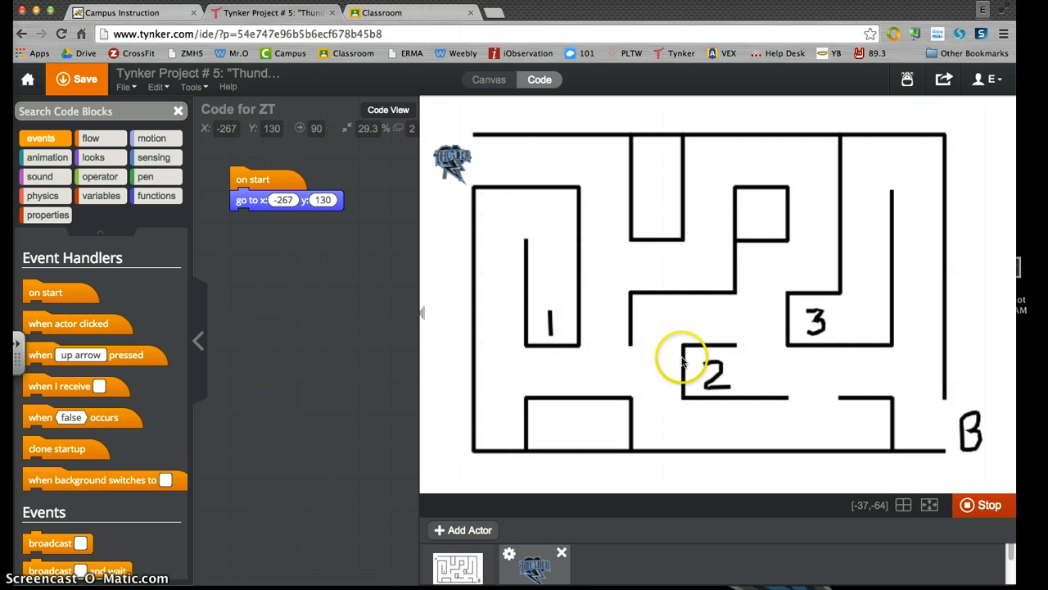
mouse_move(958, 429)
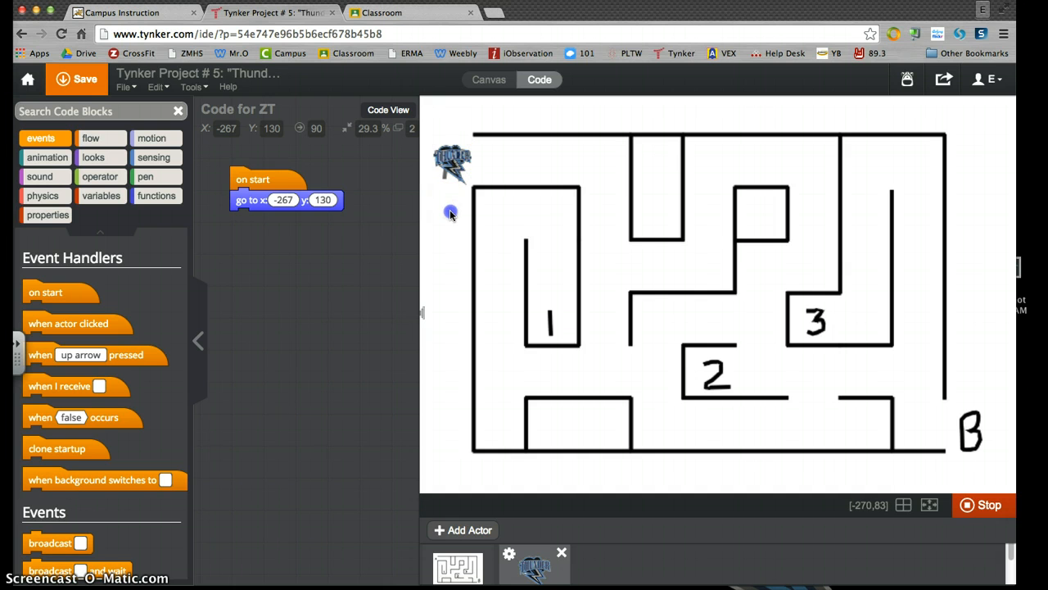
mouse_move(619, 339)
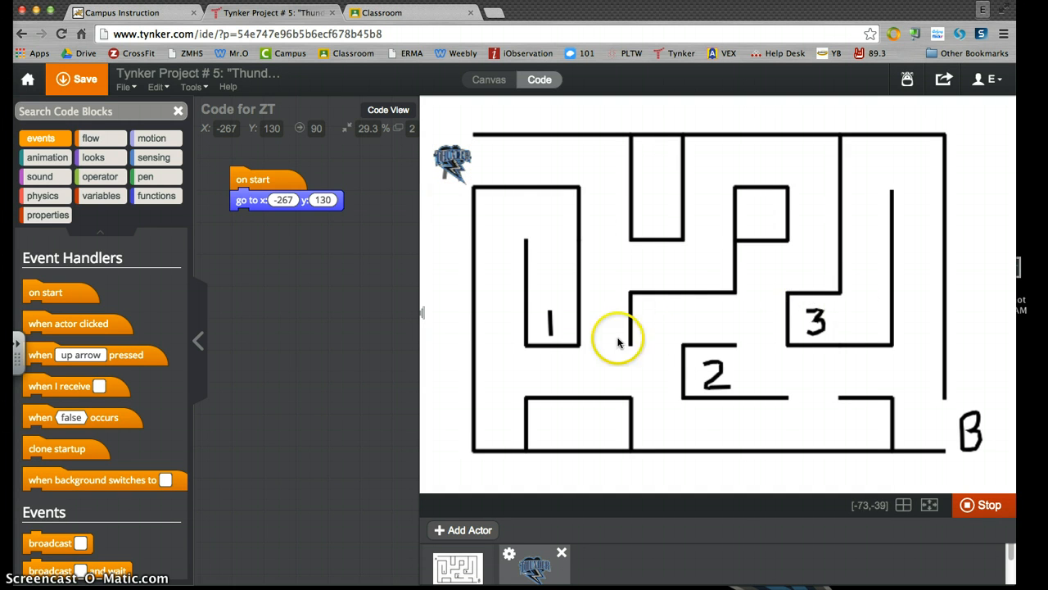
mouse_move(825, 319)
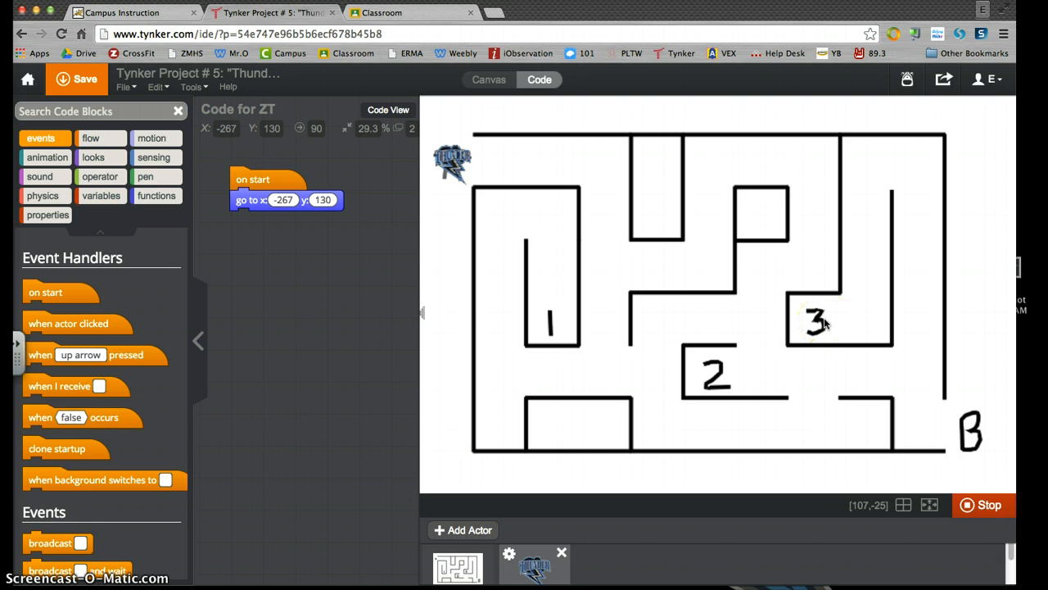
mouse_move(280, 308)
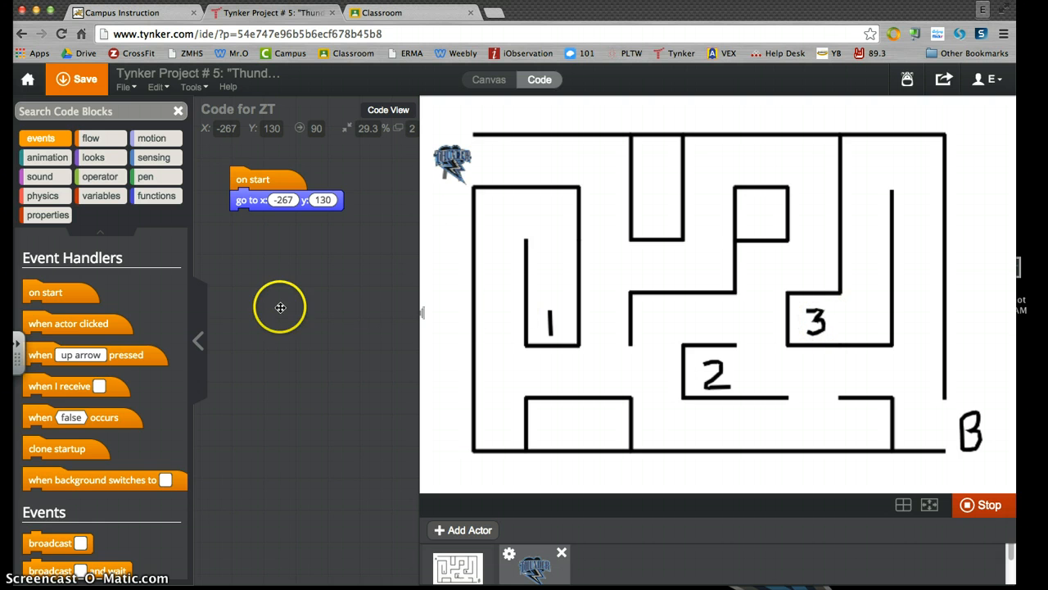
mouse_move(520, 162)
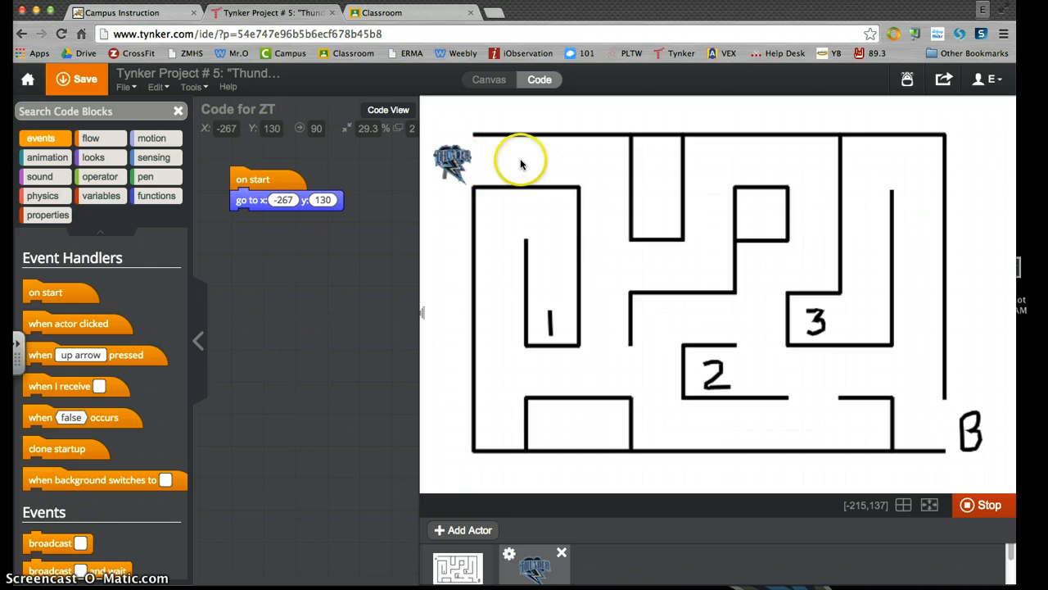
mouse_move(597, 167)
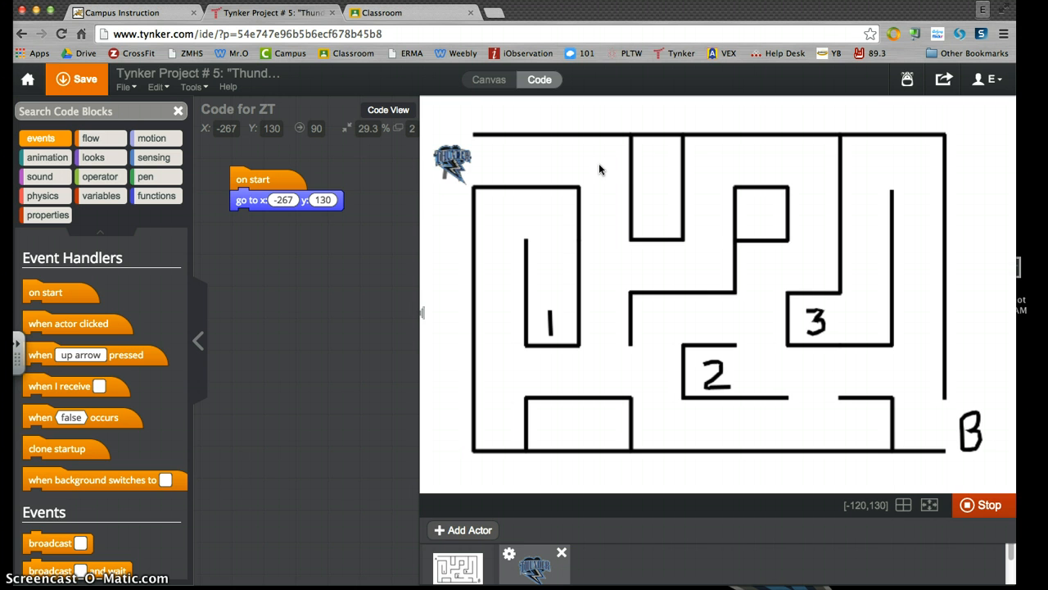
mouse_move(835, 442)
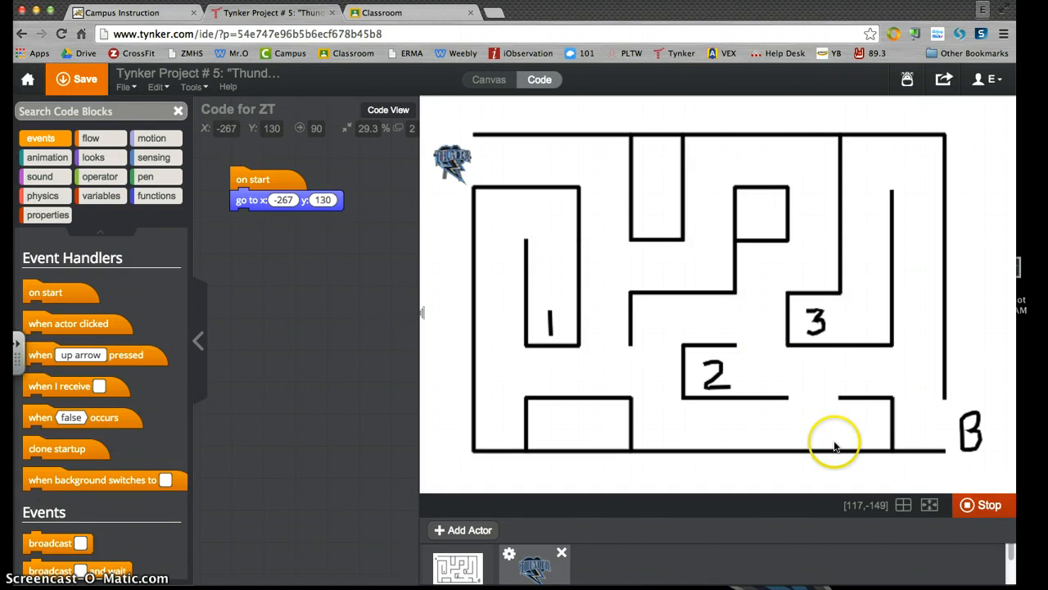
Step: Stop the project and add key-press event handlers for ZT's movement
click(989, 504)
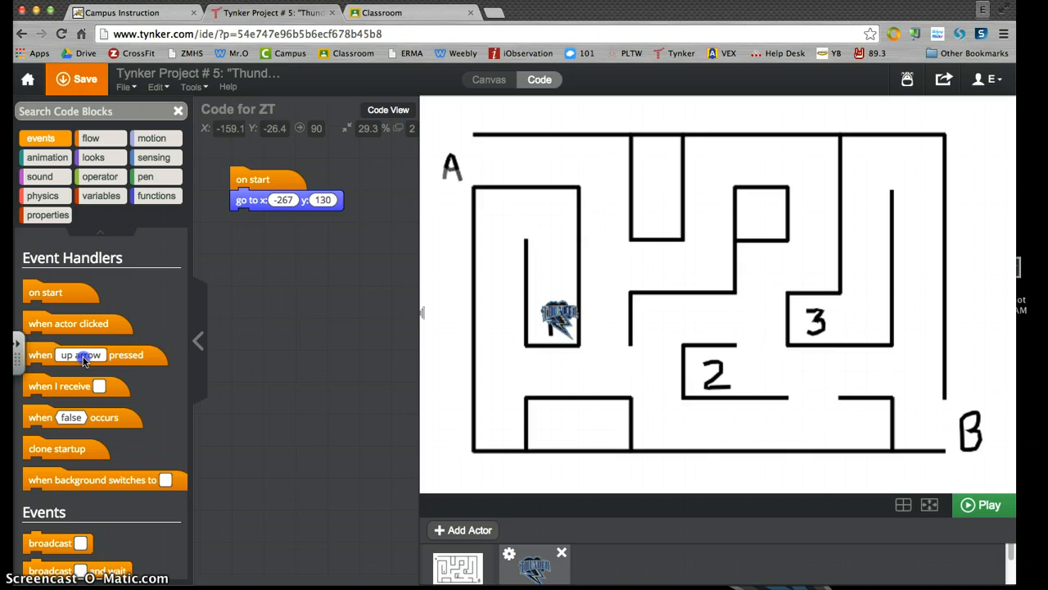
drag(82, 354, 303, 288)
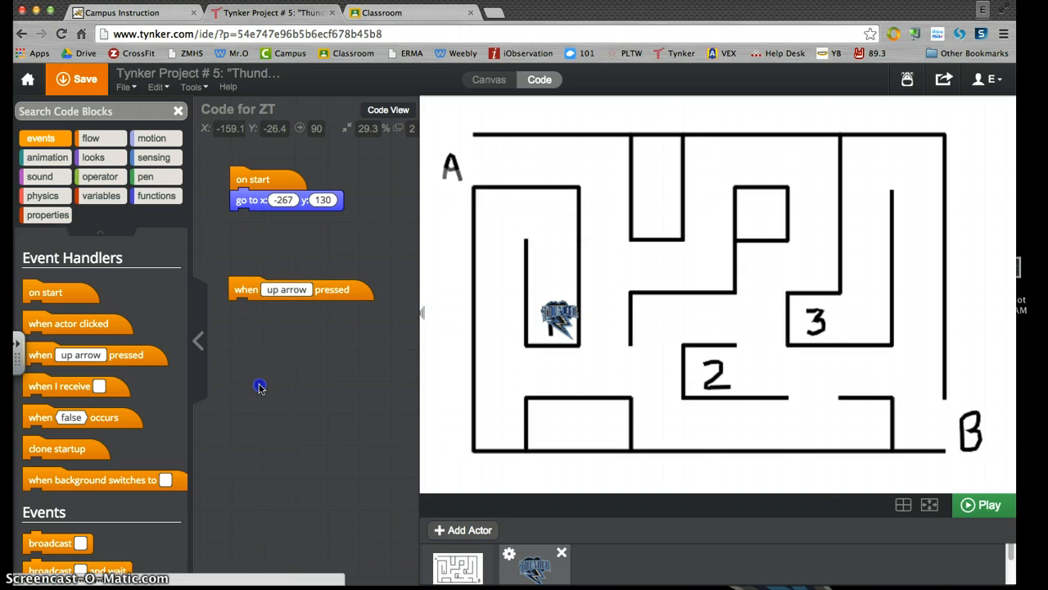
drag(79, 354, 303, 363)
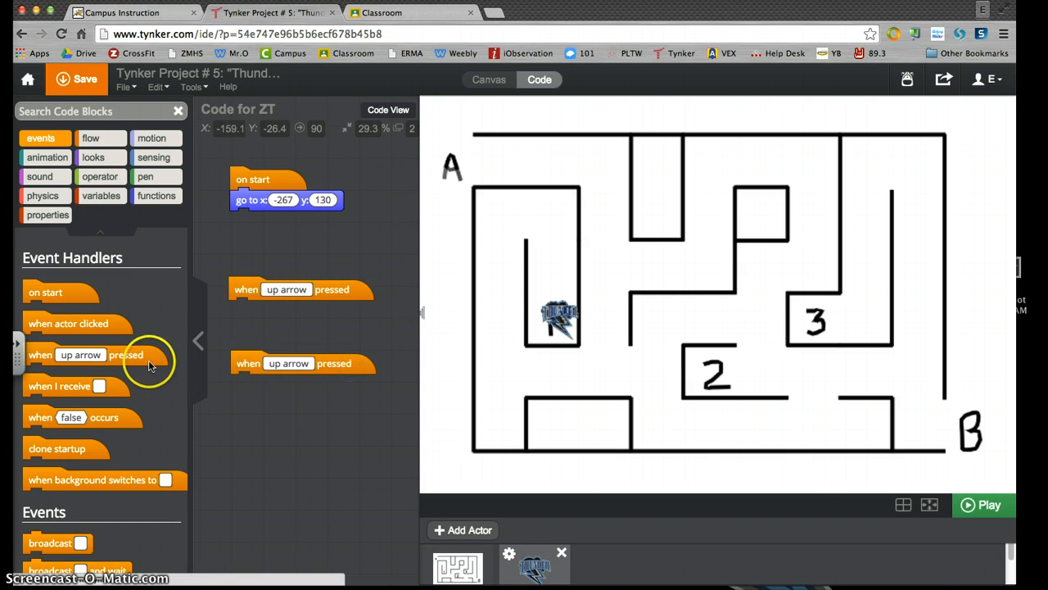
drag(82, 354, 287, 426)
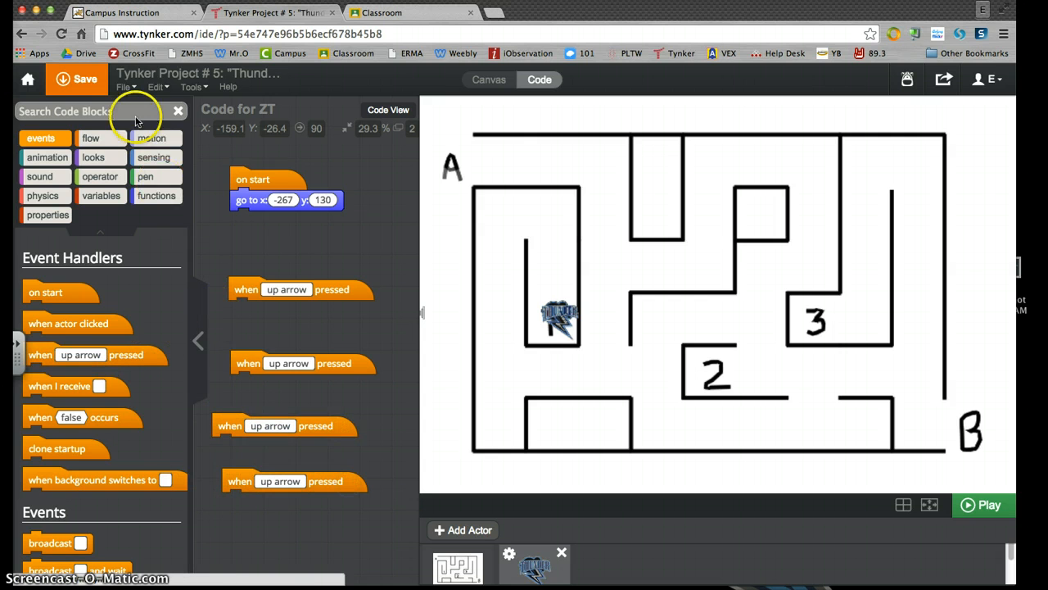
Step: Attach change x and change y blocks of 10 and -10 under the four key handlers
text(ch)
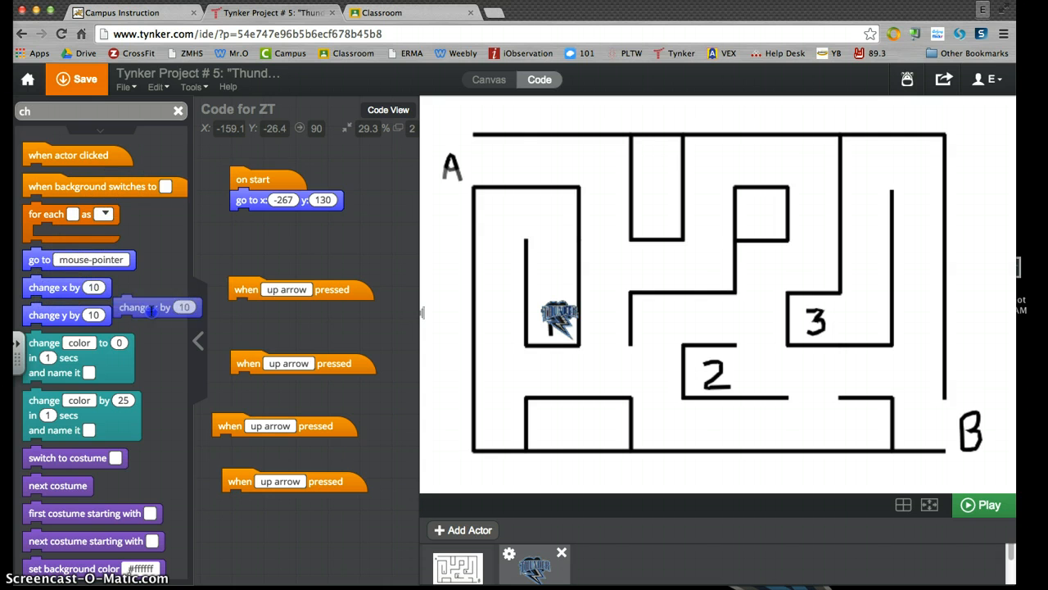
drag(151, 308, 216, 331)
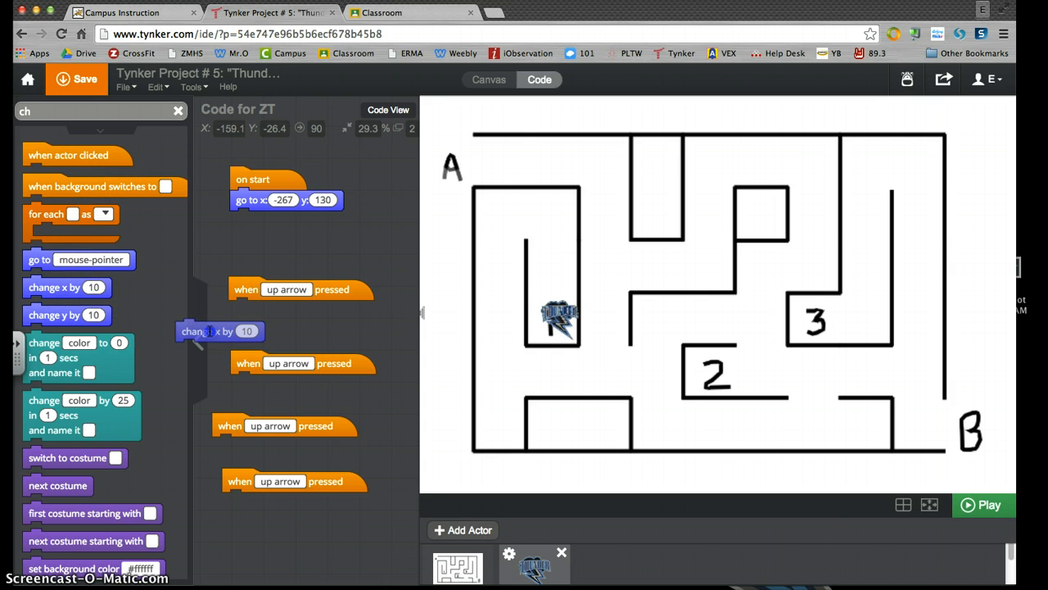
drag(219, 331, 278, 332)
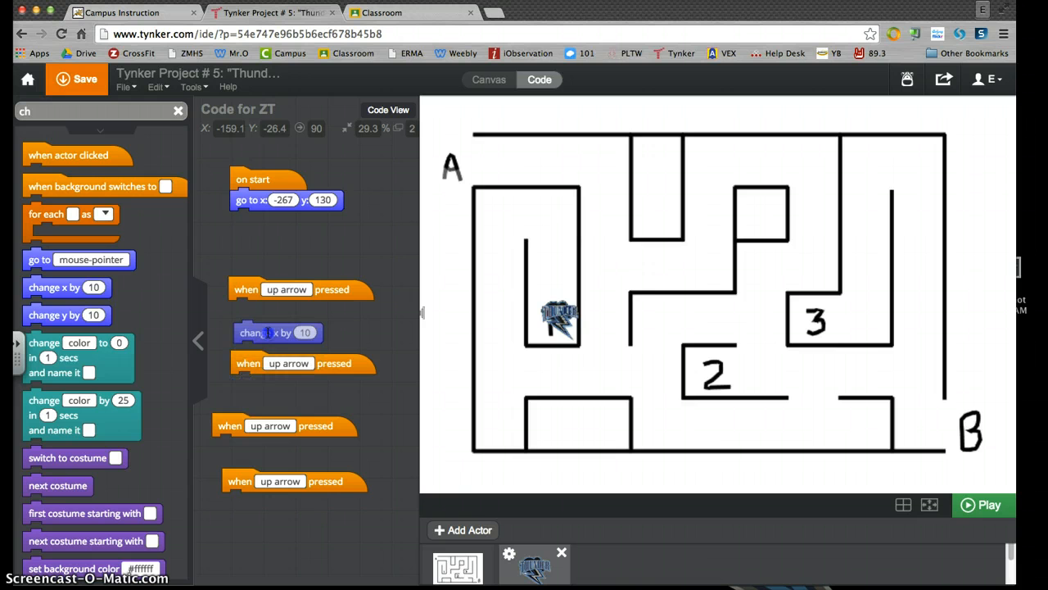
drag(278, 331, 272, 309)
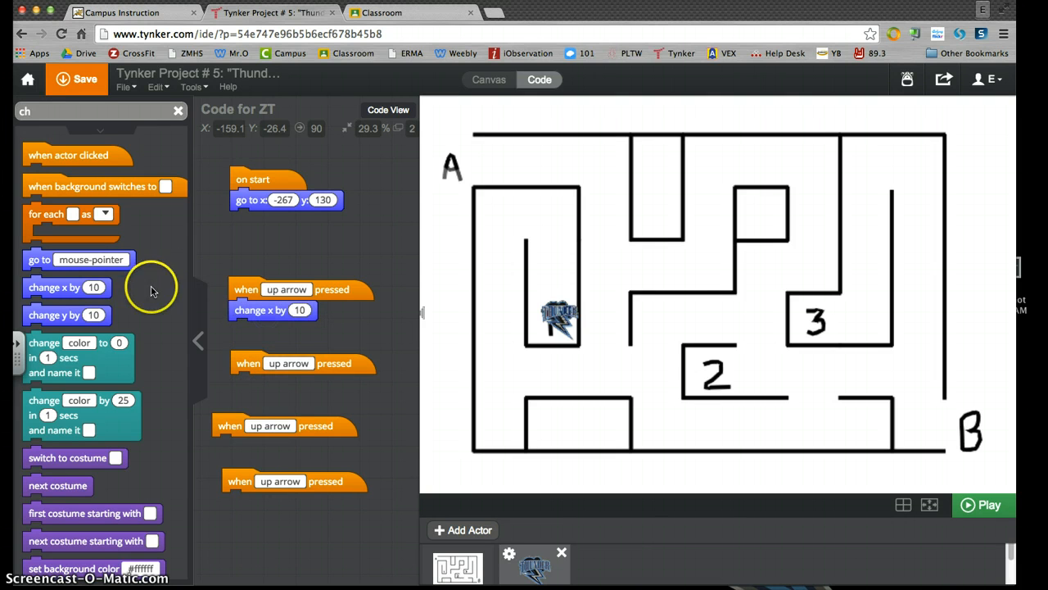
drag(65, 314, 272, 387)
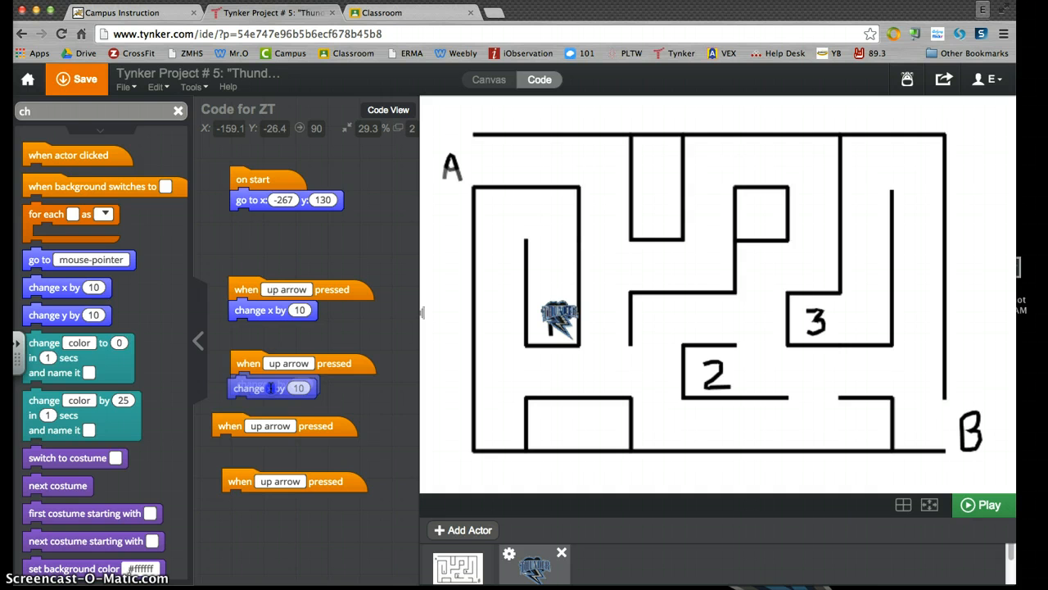
drag(272, 387, 246, 375)
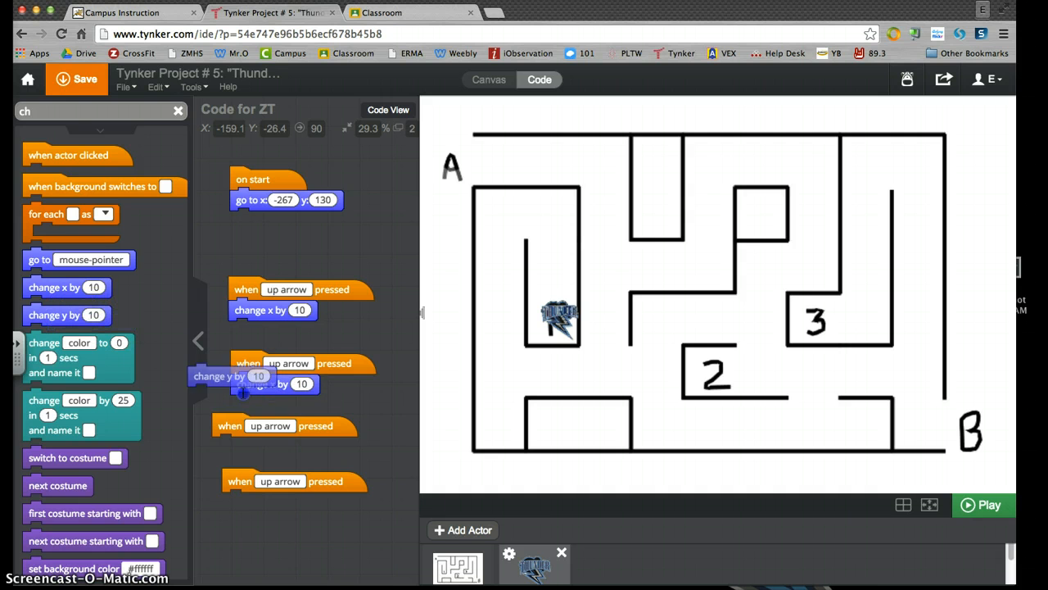
drag(259, 375, 255, 445)
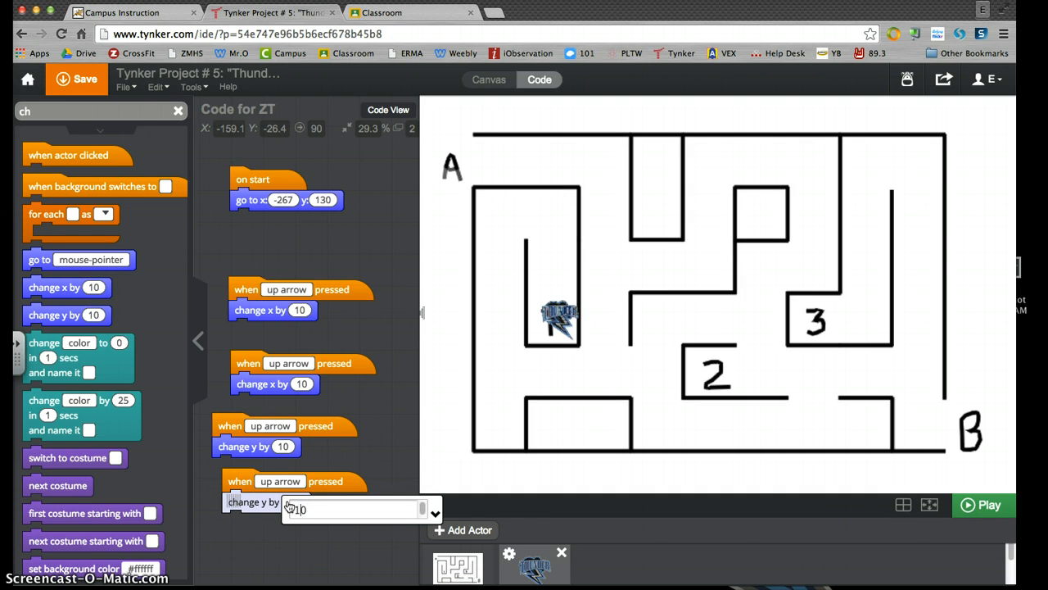
text(-10)
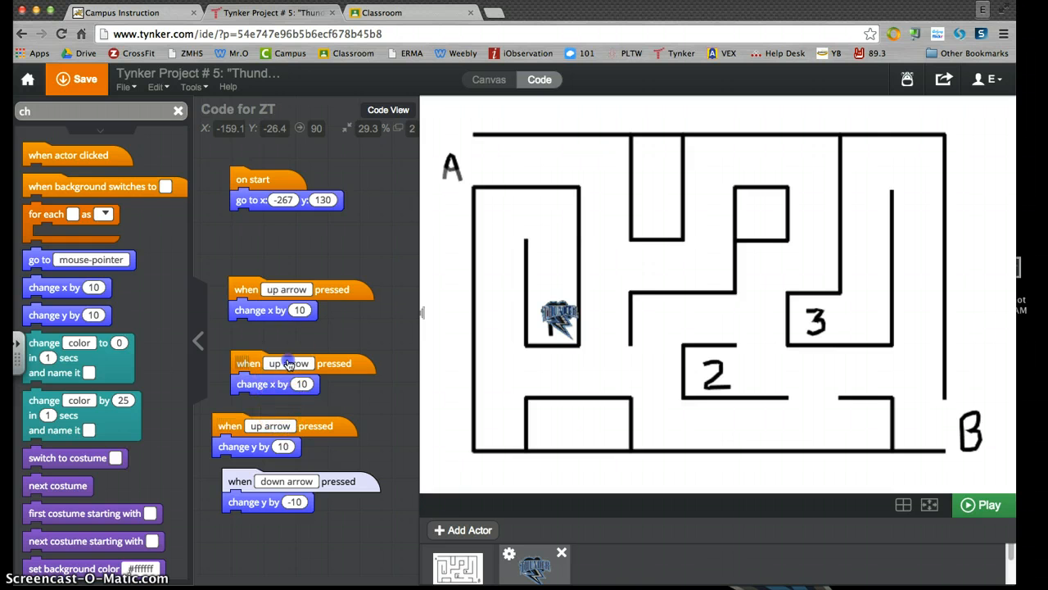
Step: Set the handlers' keys so the second responds to right arrow and the first to left arrow
click(286, 363)
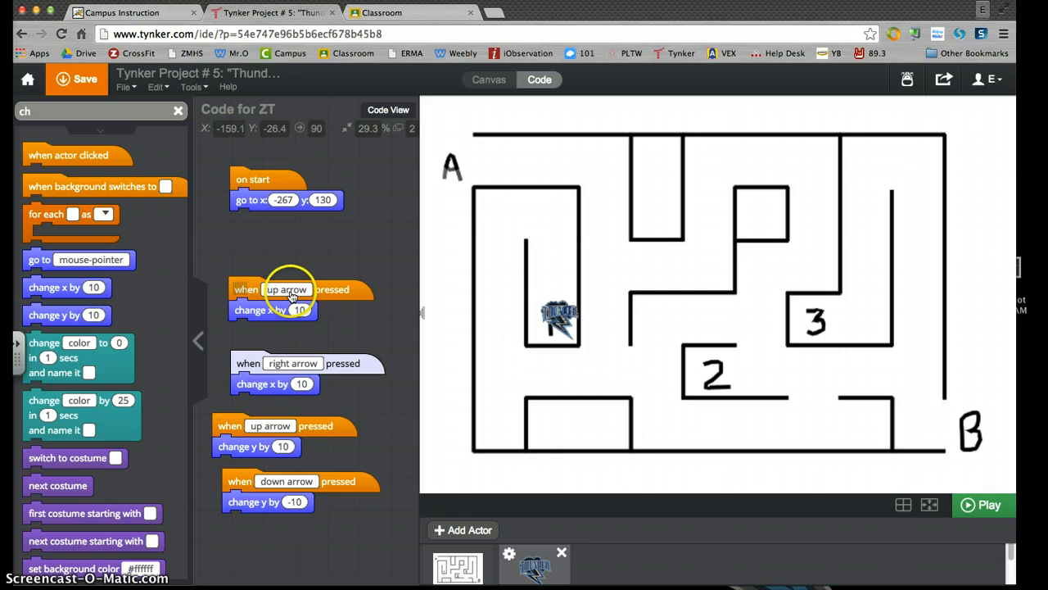
click(286, 289)
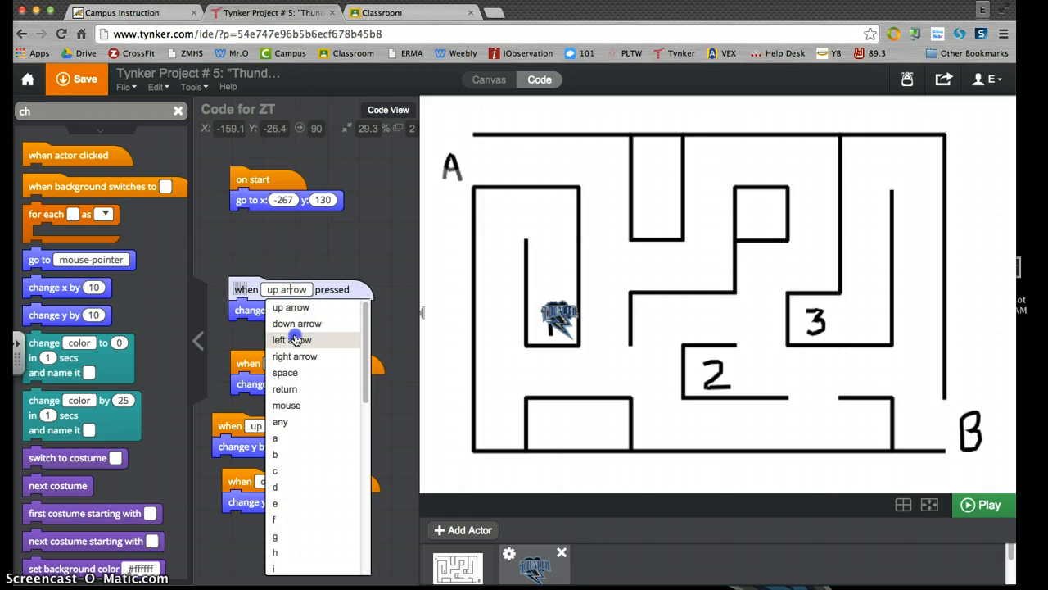
click(292, 339)
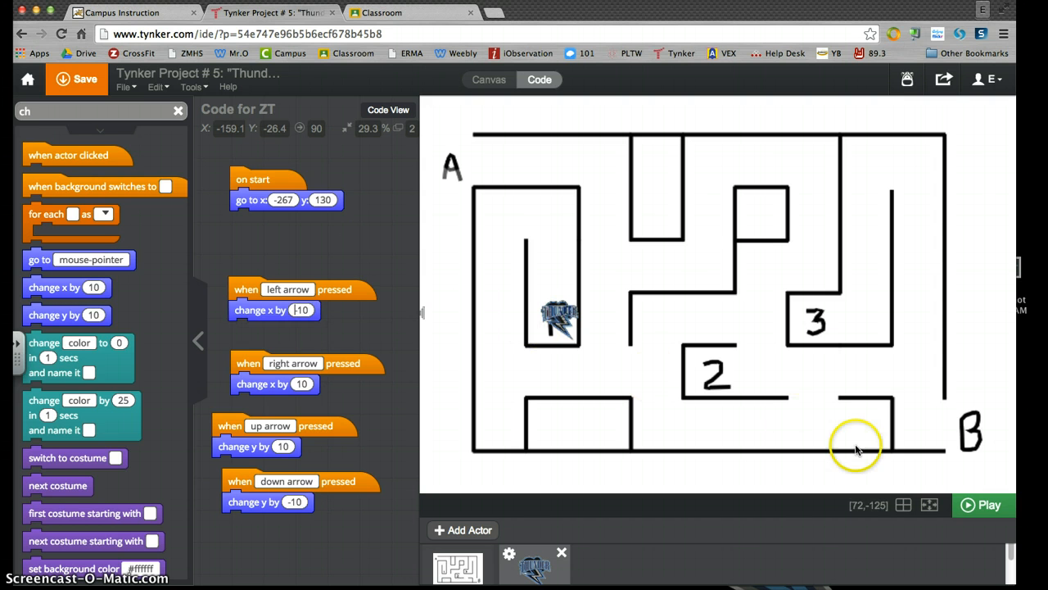
Step: Run the project and steer ZT rightward along the maze's top corridor
click(983, 505)
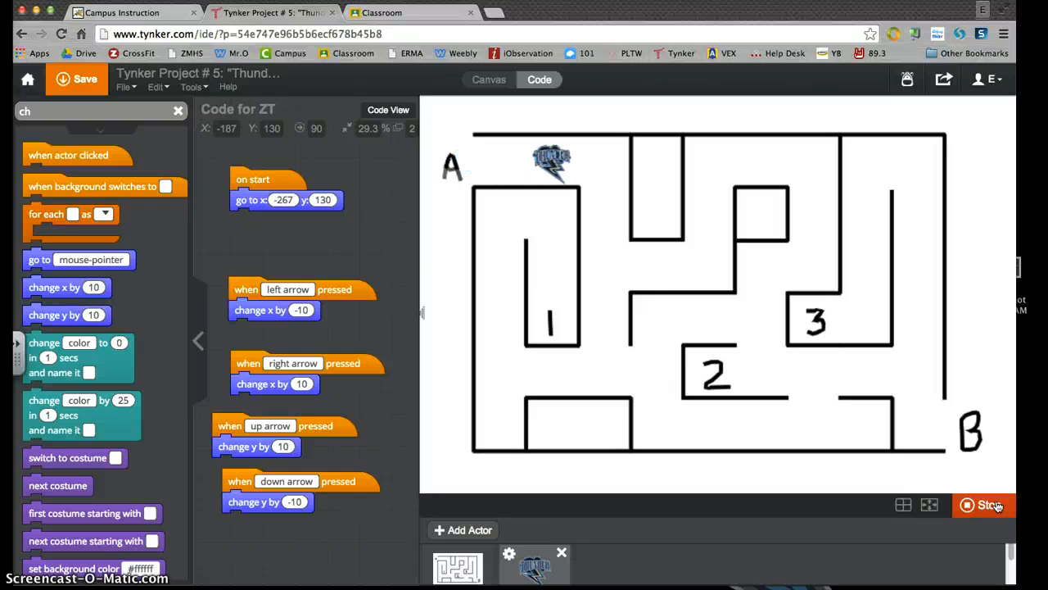
key(right)
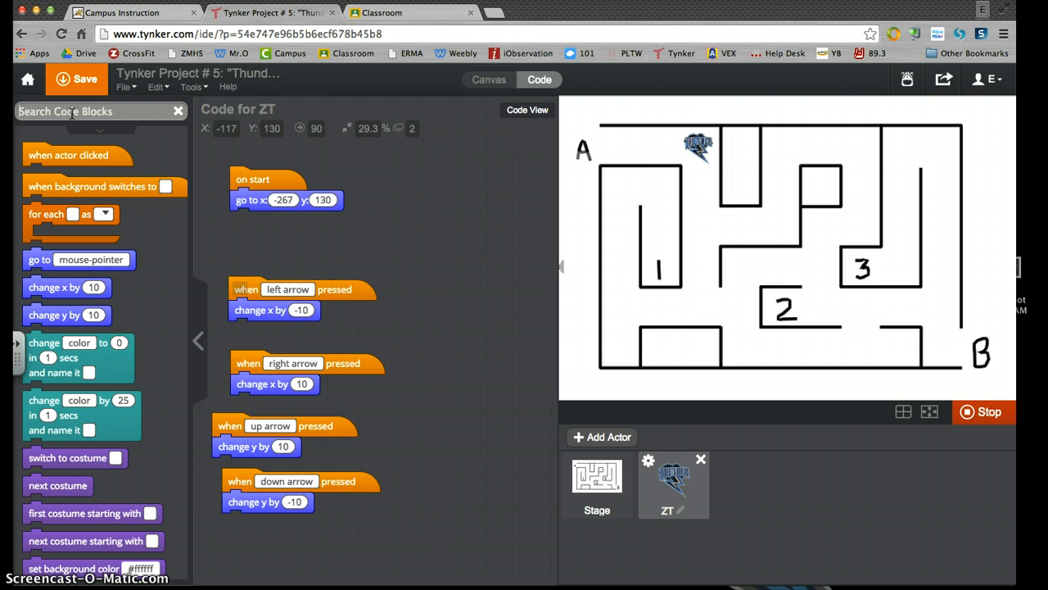
Step: Add a repeat 15 loop to ZT's code with a copied change x by 10 inside it
text(re)
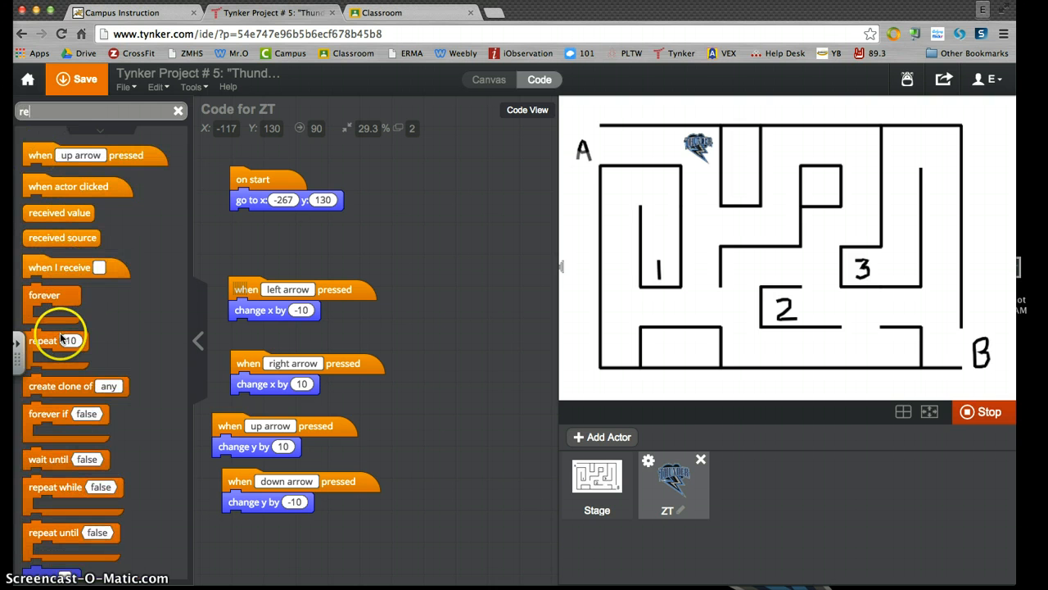
drag(56, 339, 458, 177)
text(15)
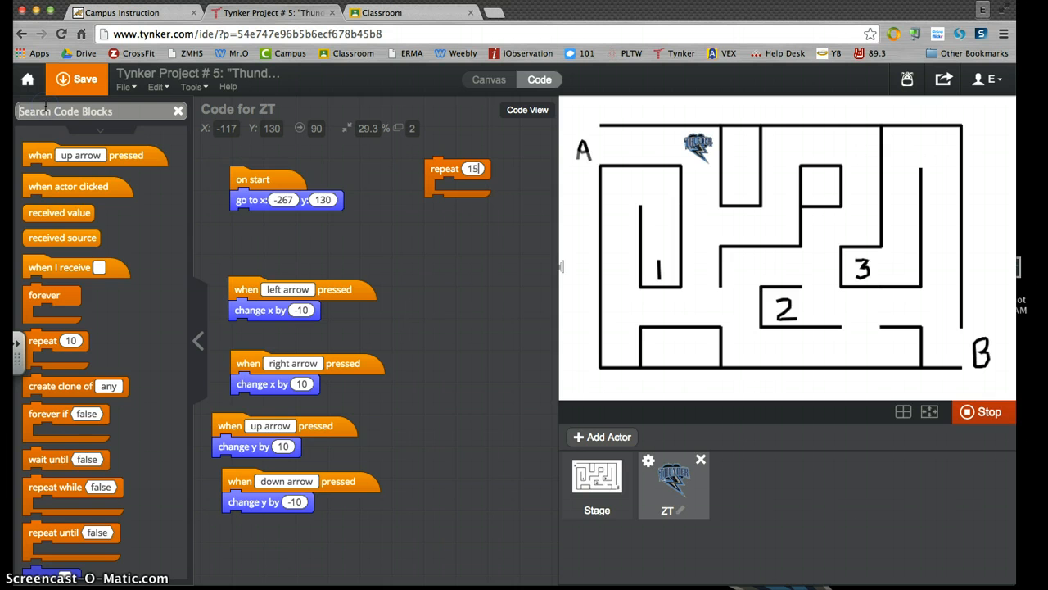
text(cah)
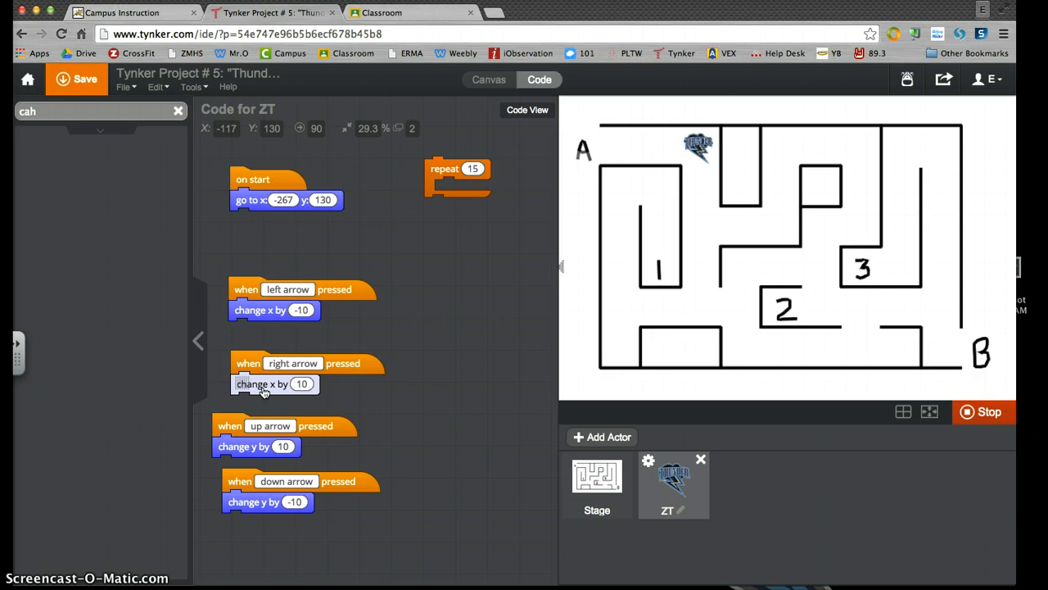
drag(262, 383, 413, 380)
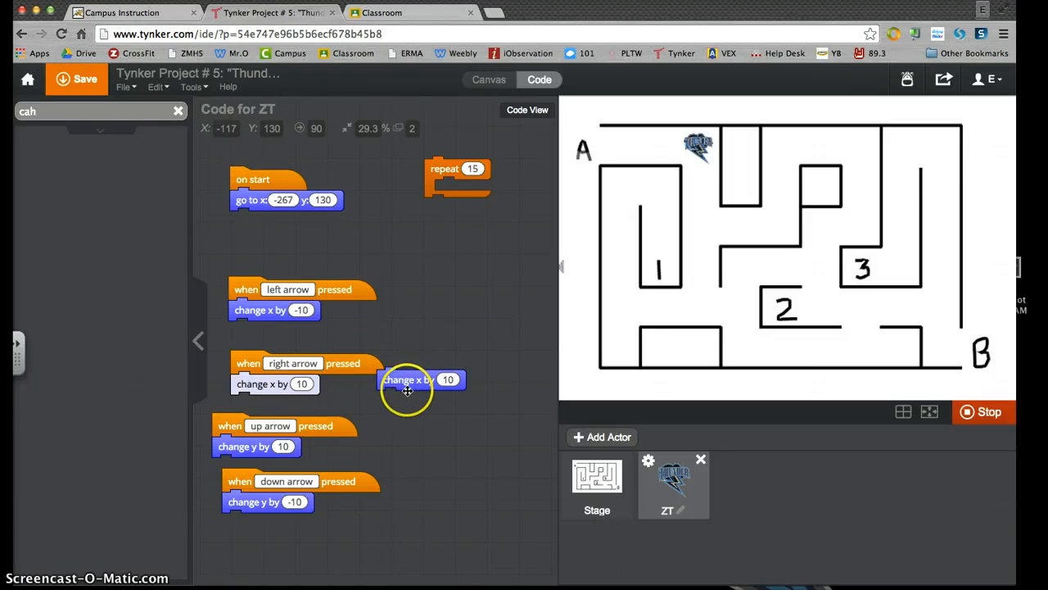
drag(423, 380, 472, 229)
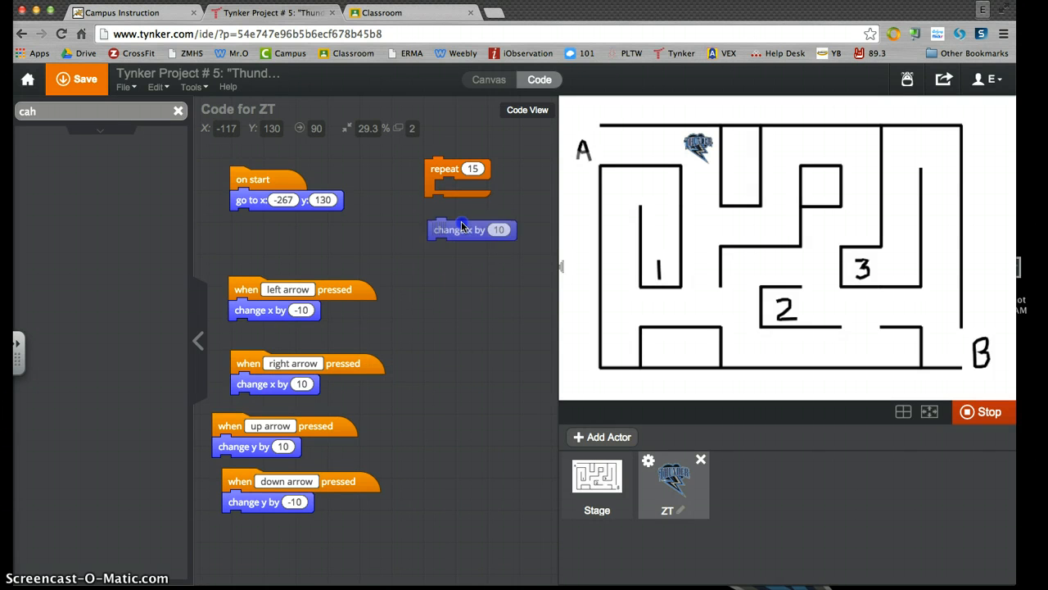
drag(458, 230, 466, 190)
text(wa)
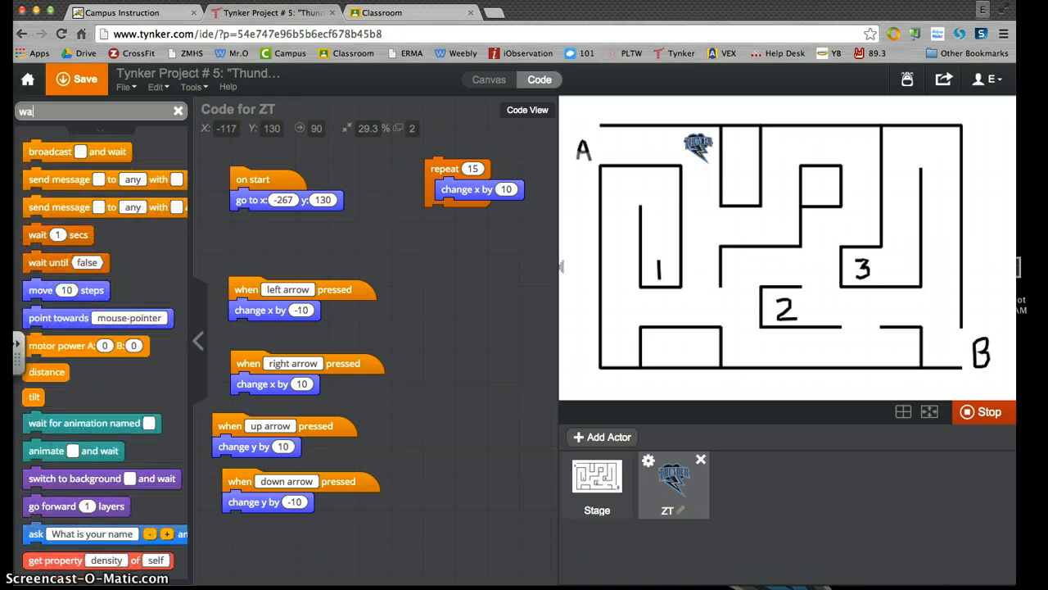
Step: Add wait 0.001 secs inside the loop and top it with a new on start trigger
drag(58, 235, 459, 206)
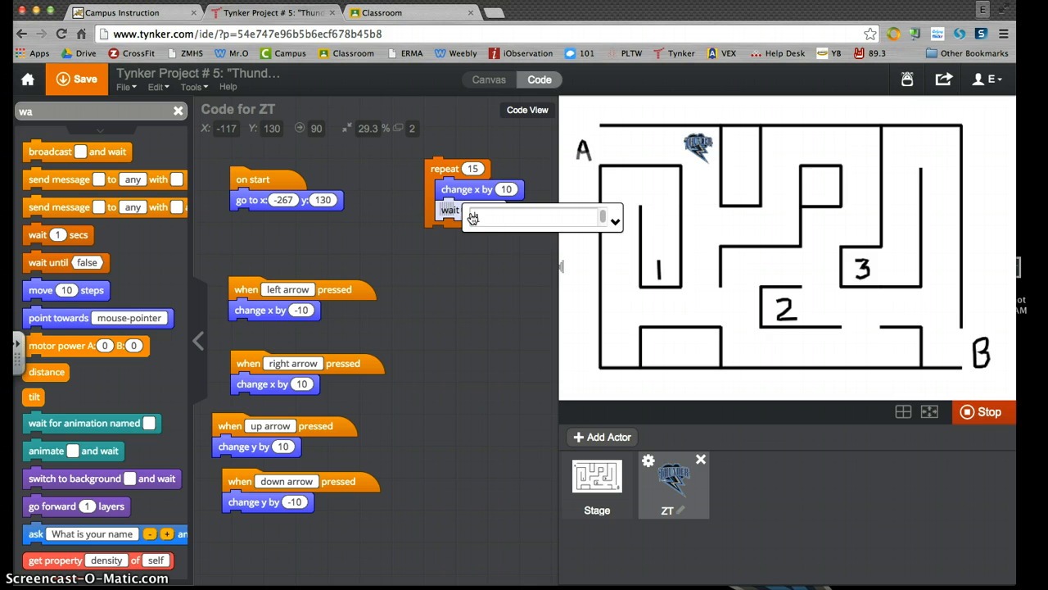
text(.001)
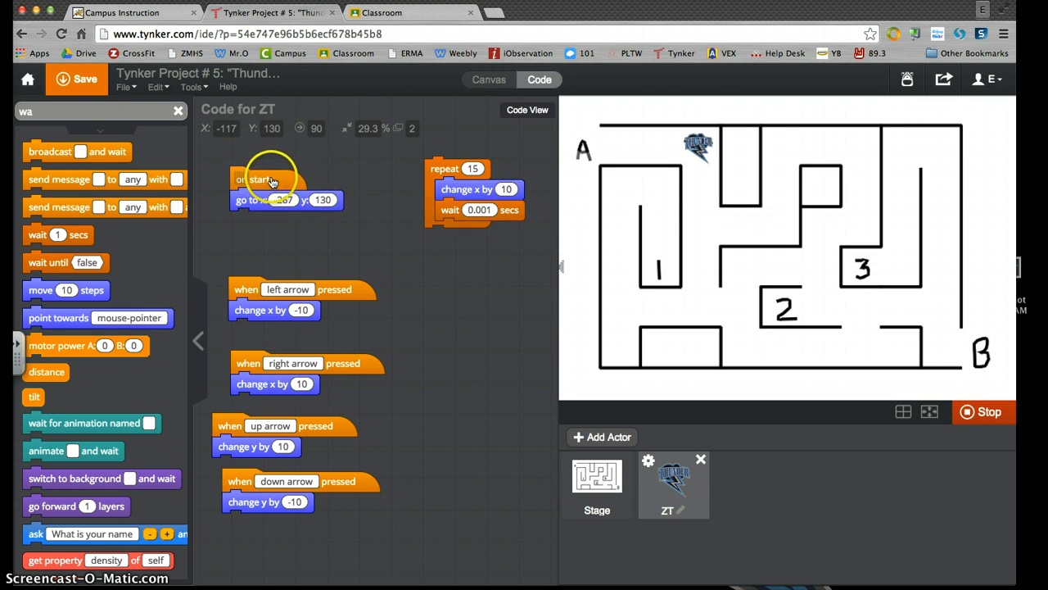
drag(266, 178, 472, 137)
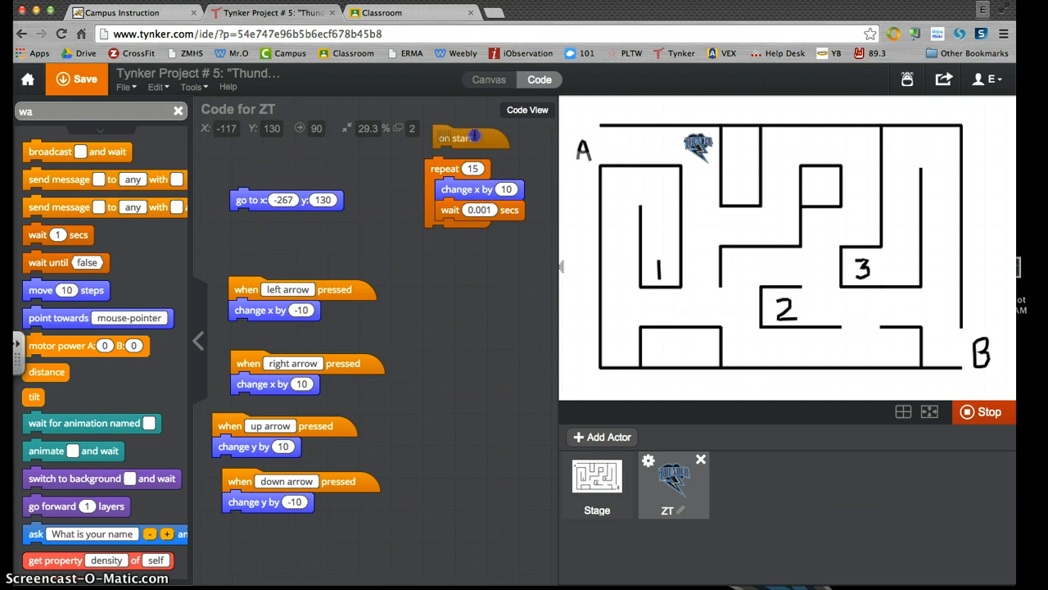
drag(468, 138, 255, 175)
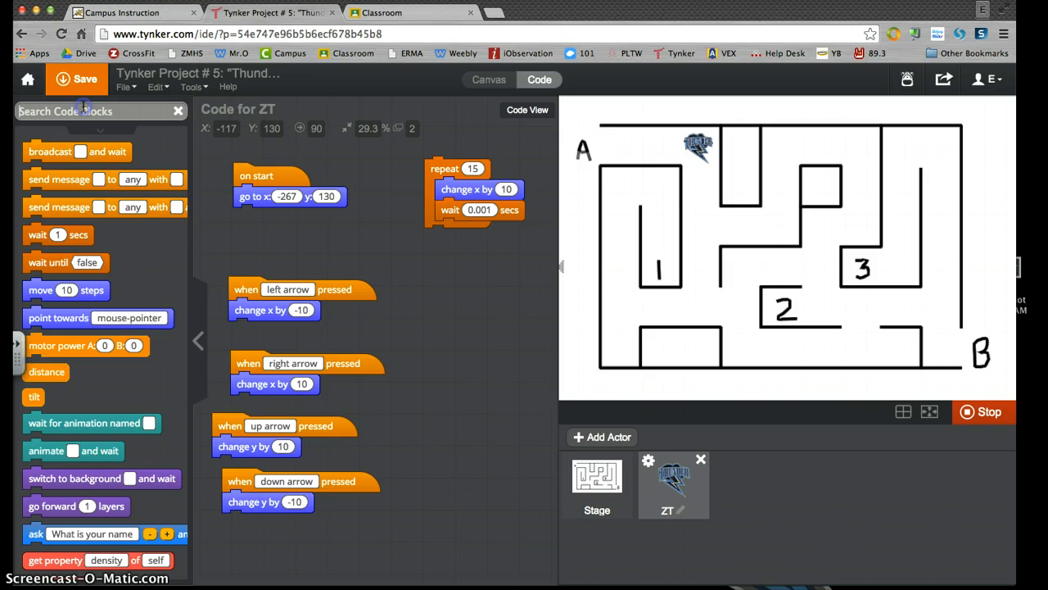
text(on)
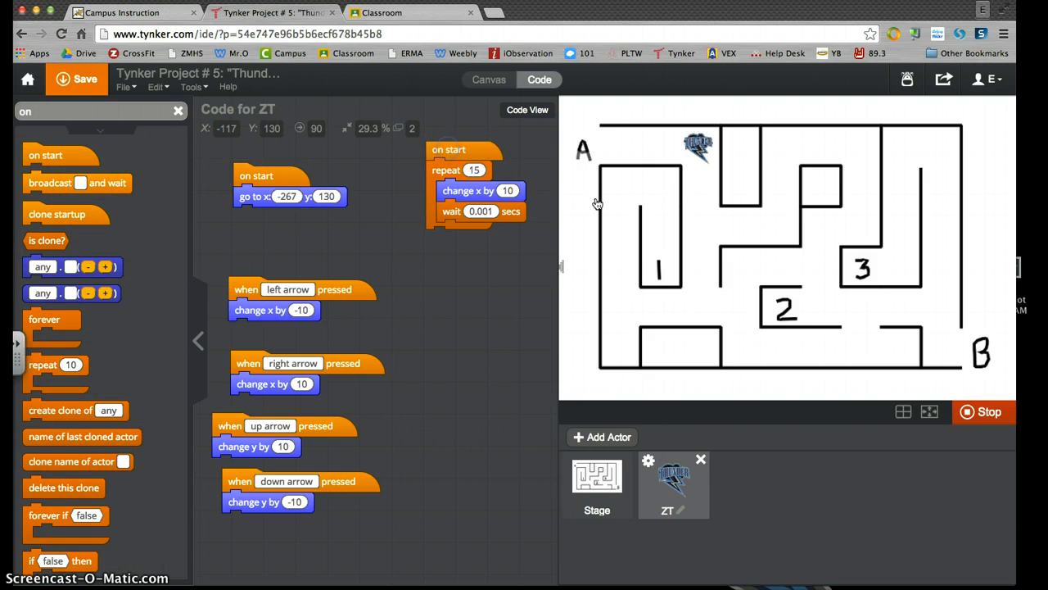
click(983, 412)
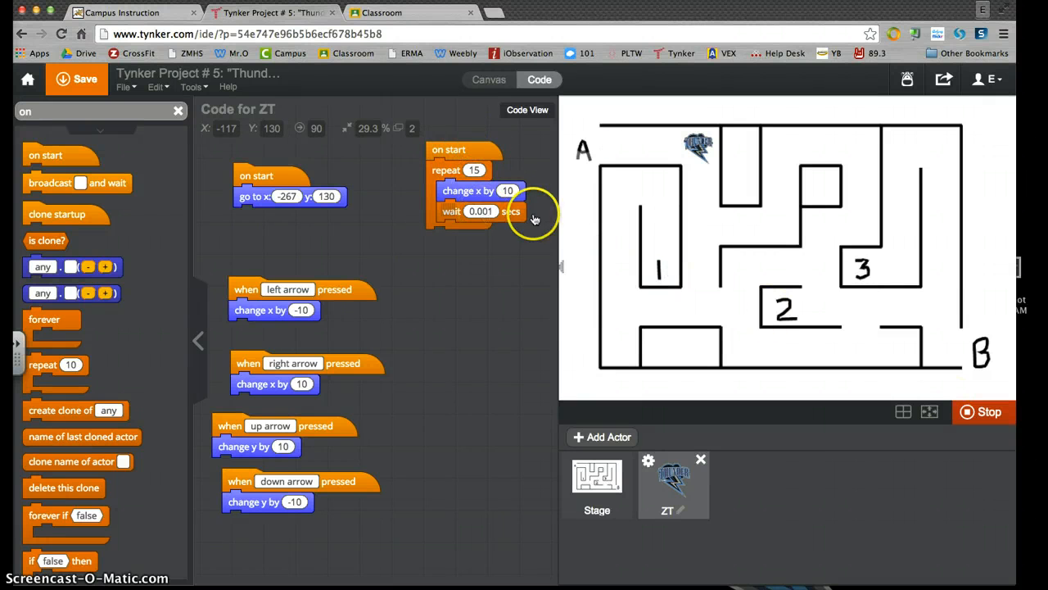
mouse_move(696, 310)
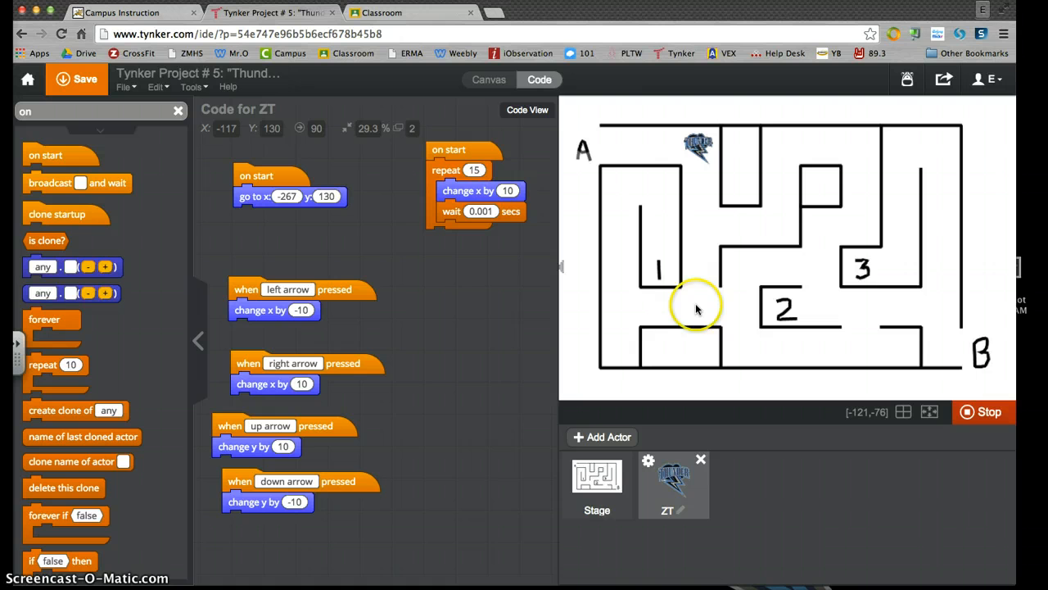
mouse_move(456, 331)
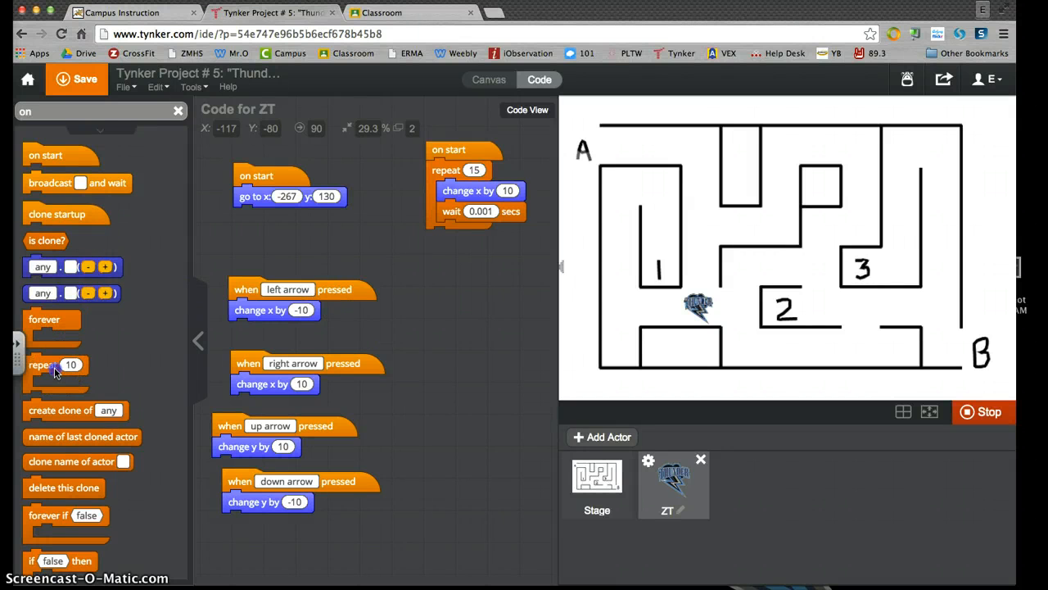
Step: Add a repeat 21 loop below with copied change y by -10 and wait 0.001 secs
drag(58, 363, 458, 239)
text(21)
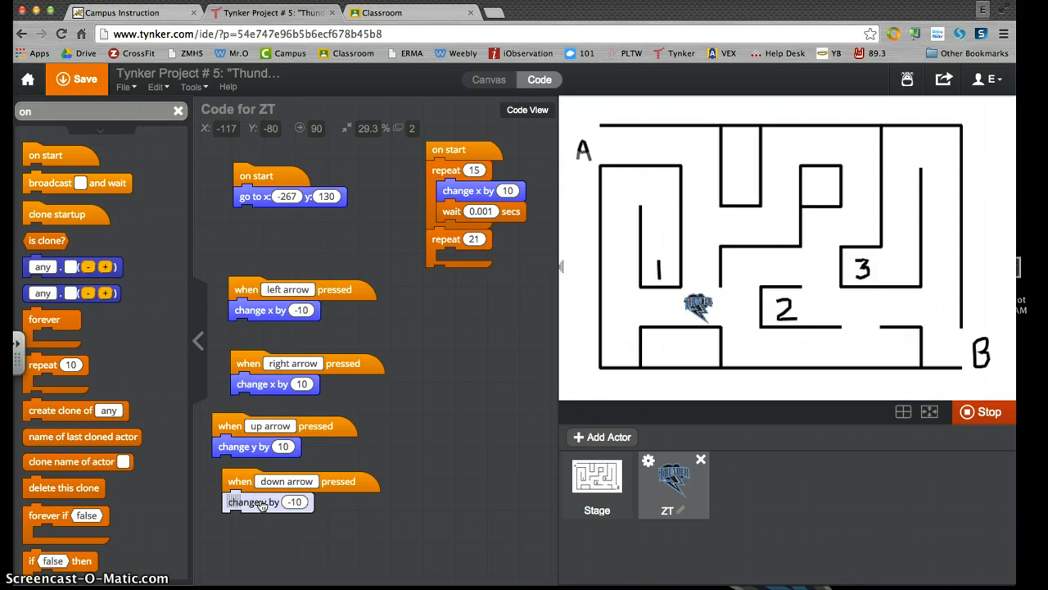
drag(269, 501, 423, 380)
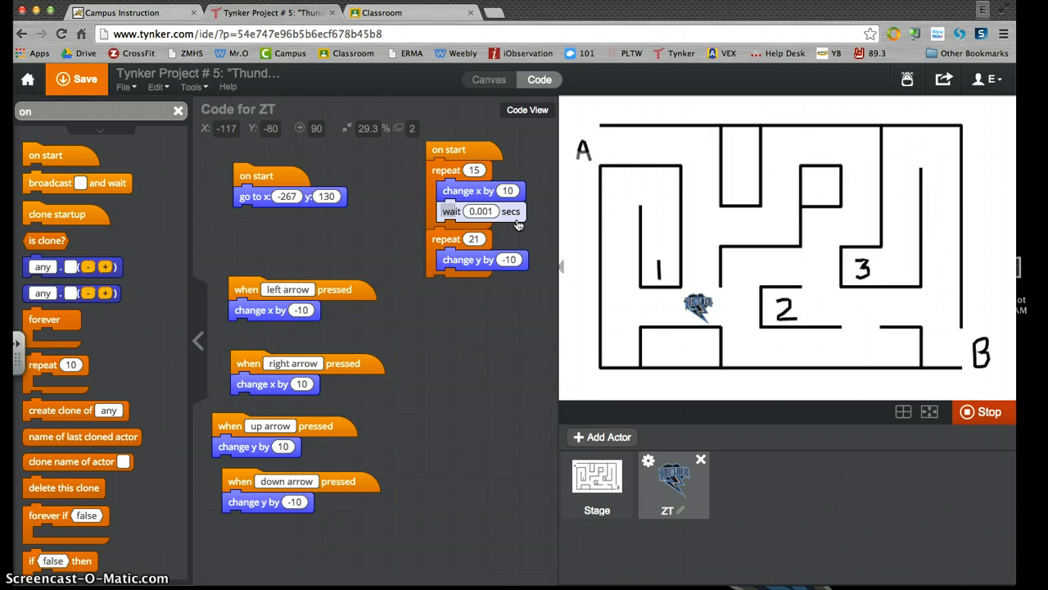
drag(481, 210, 467, 303)
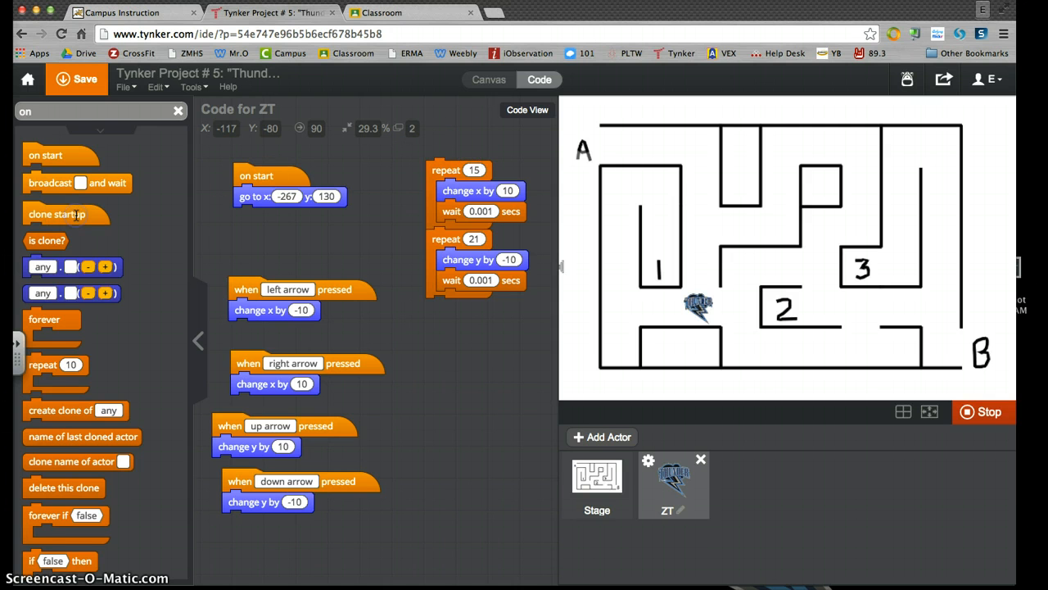
scroll(down, 3)
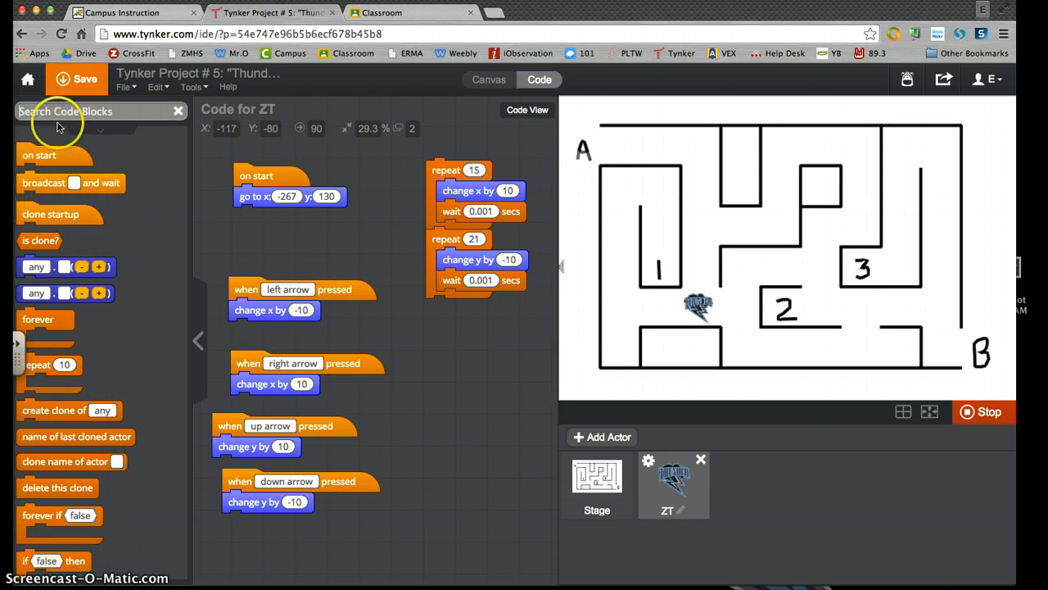
Step: Attach a 'when key pressed' trigger set to 2 above ZT's two loops
text(wh)
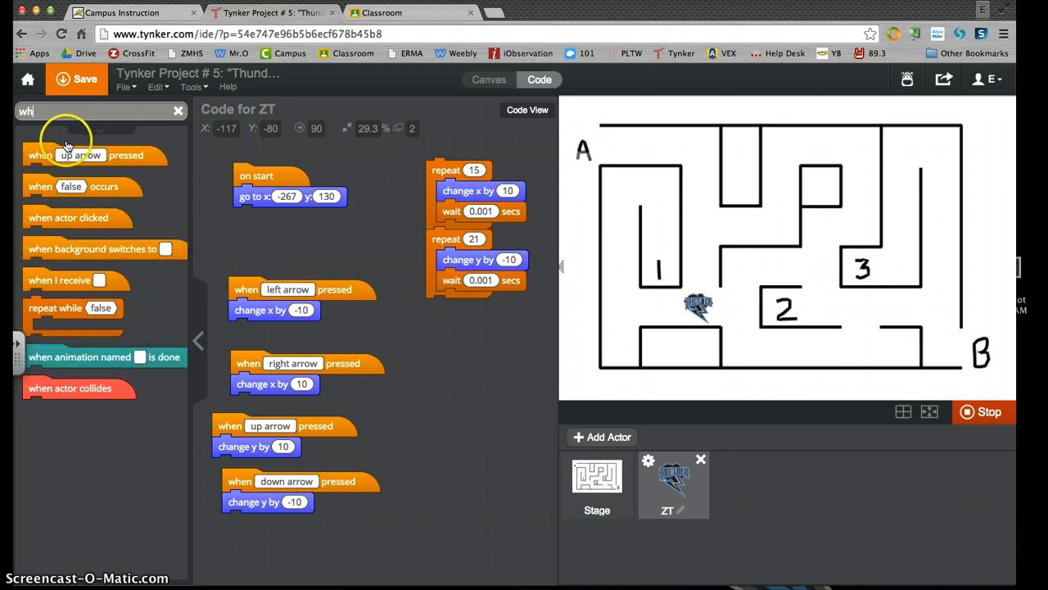
mouse_move(59, 164)
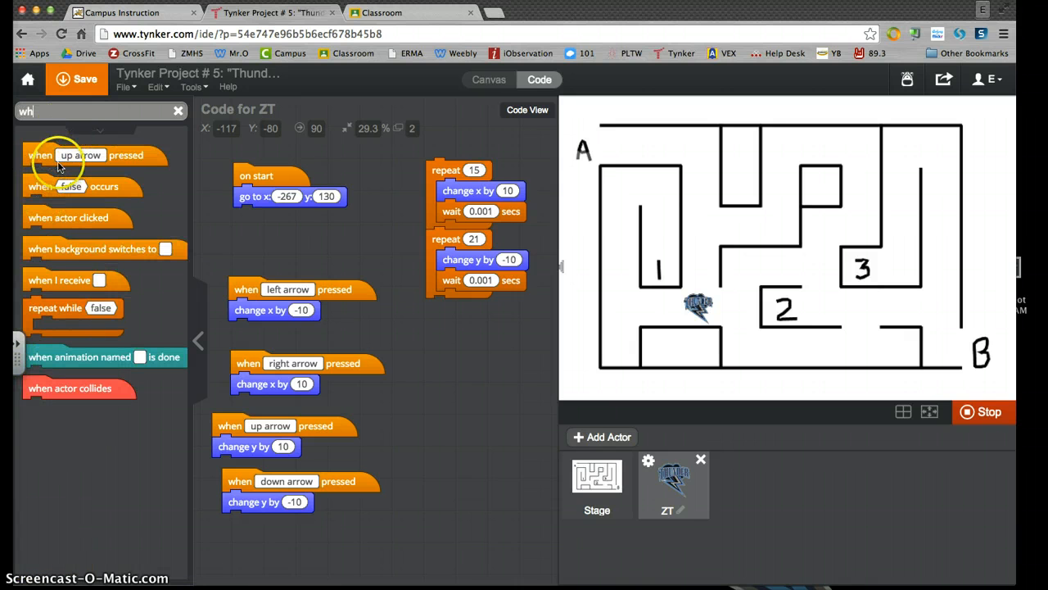
drag(80, 154, 489, 139)
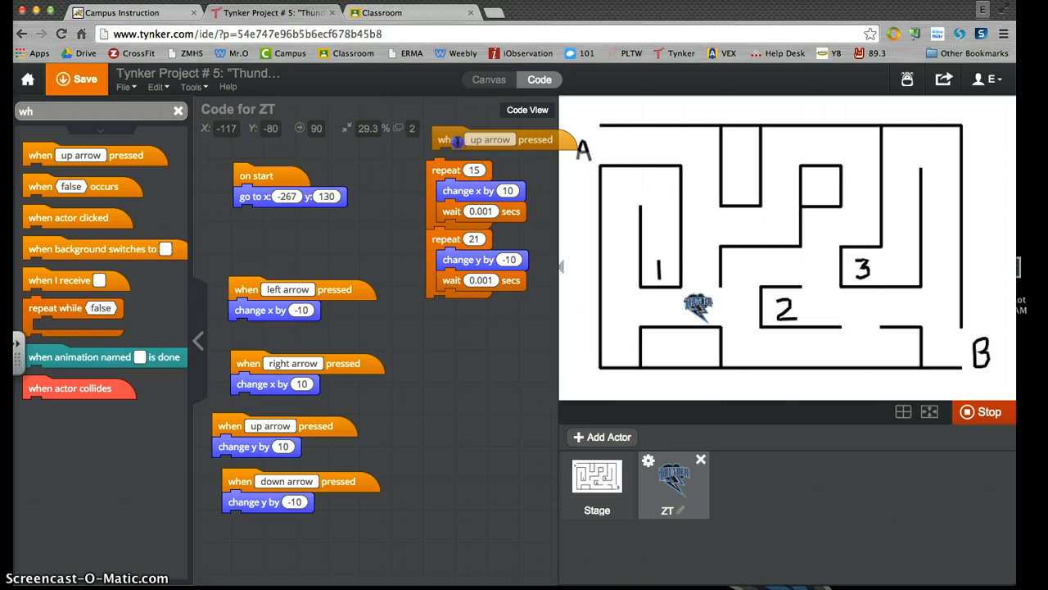
click(489, 139)
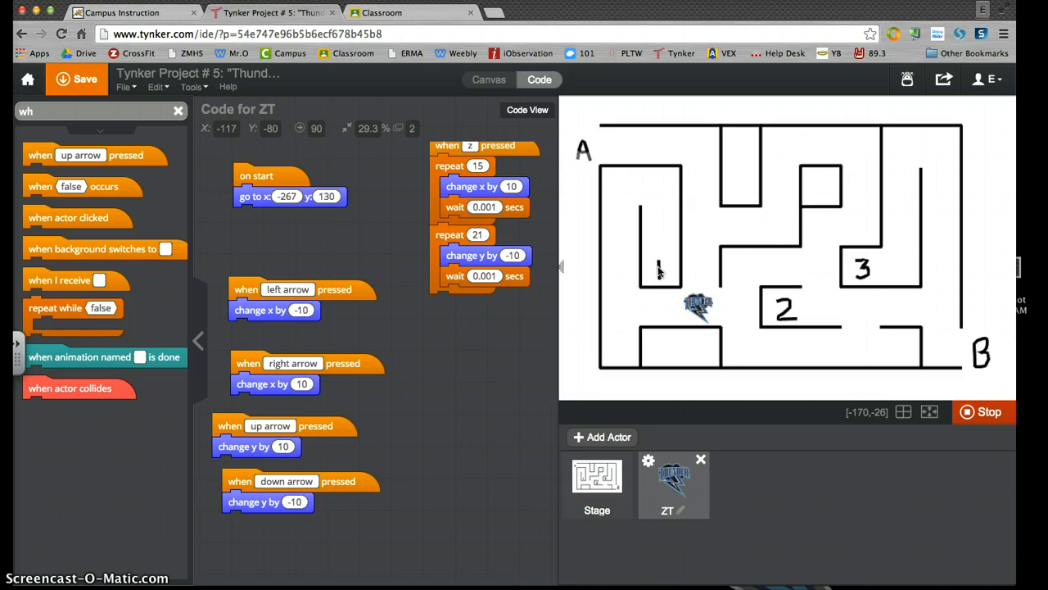
mouse_move(622, 190)
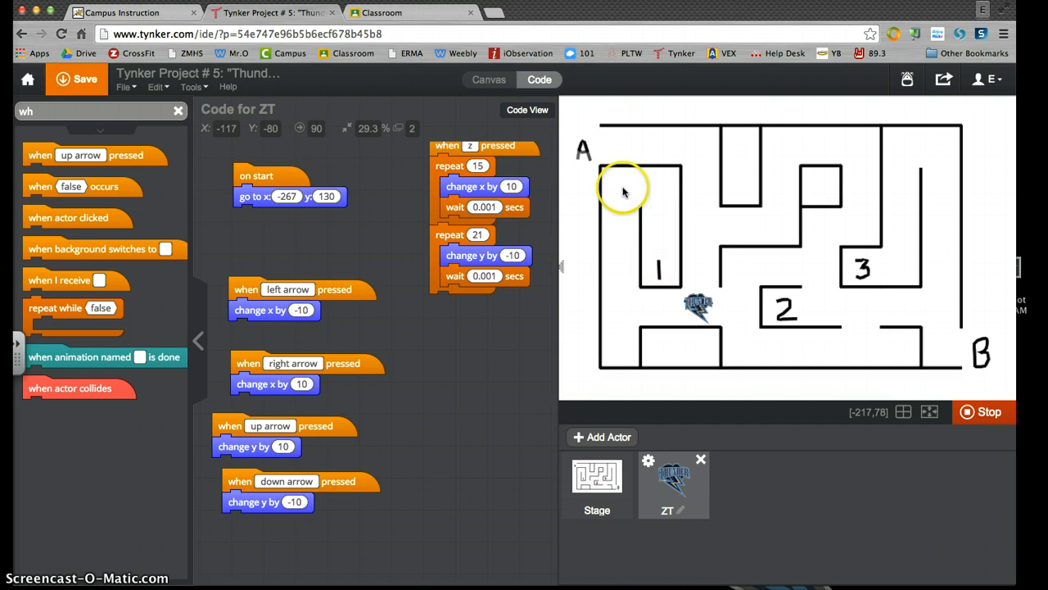
mouse_move(741, 272)
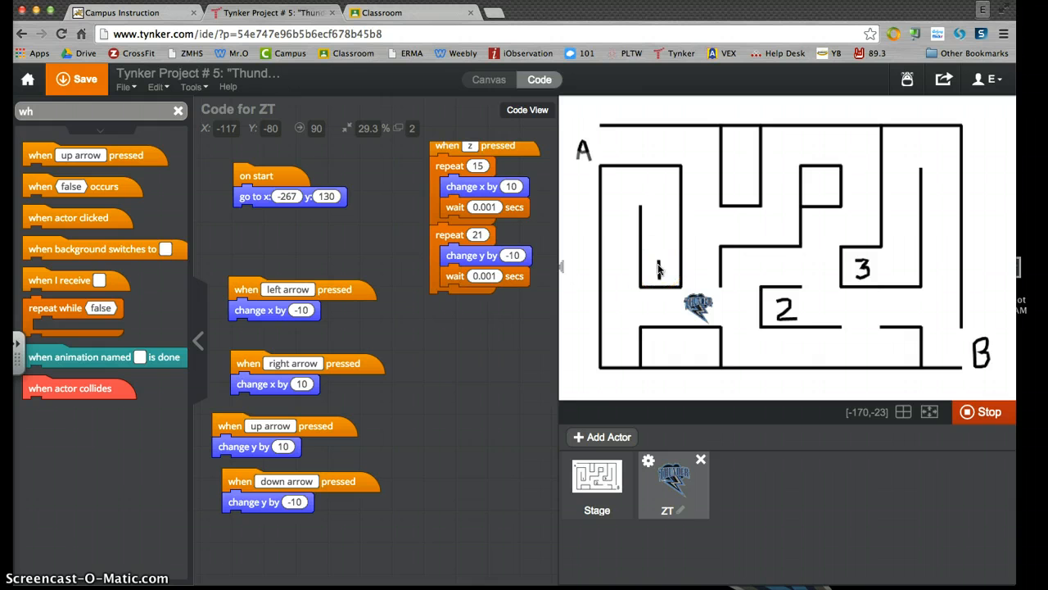
mouse_move(652, 448)
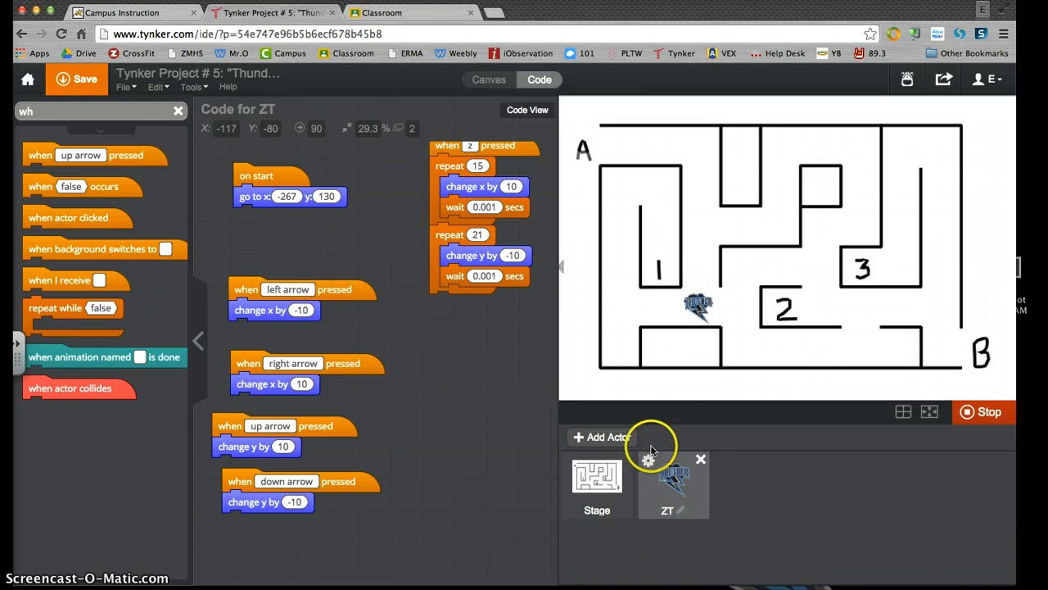
Step: Add the angry yeti creature from the media library as a new actor
click(601, 436)
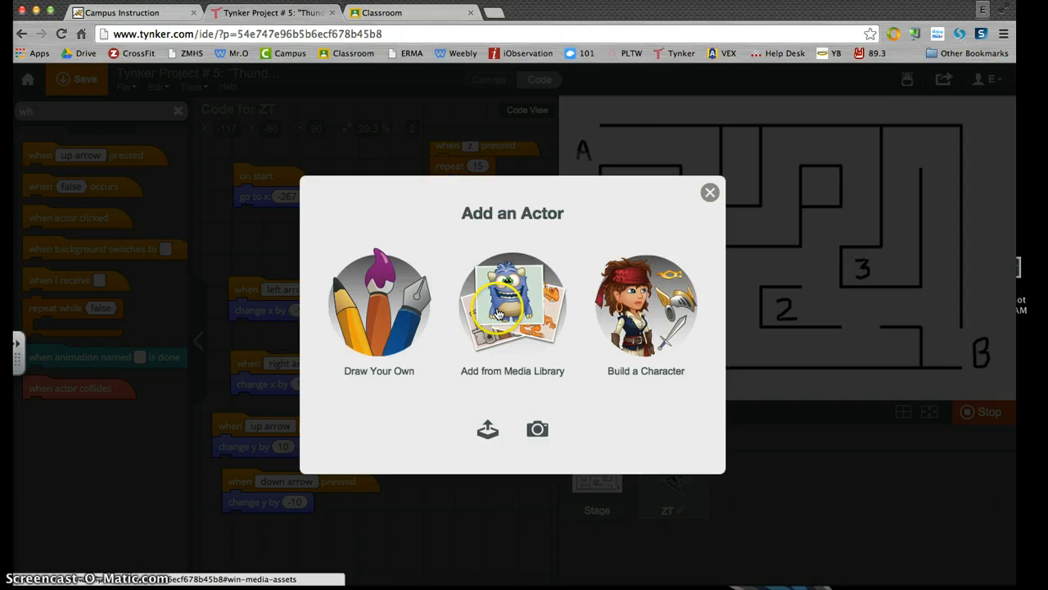
click(511, 308)
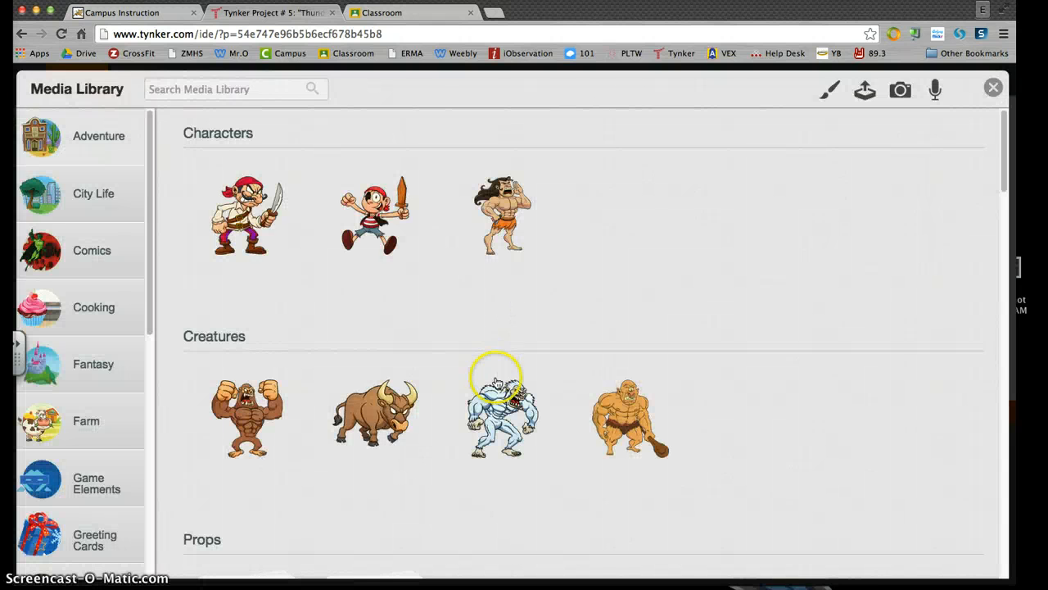
click(501, 406)
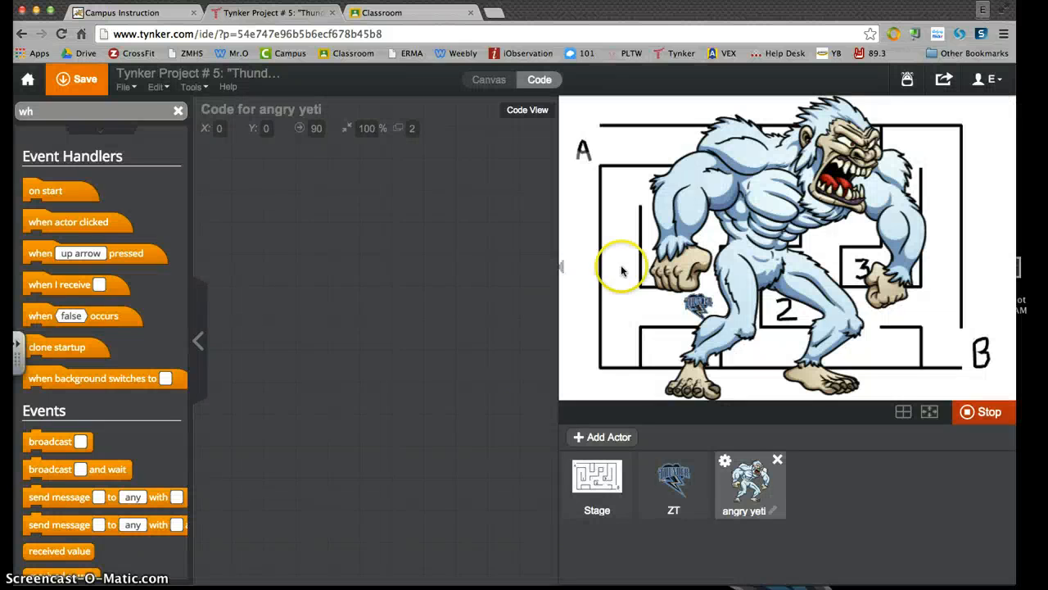
mouse_move(881, 292)
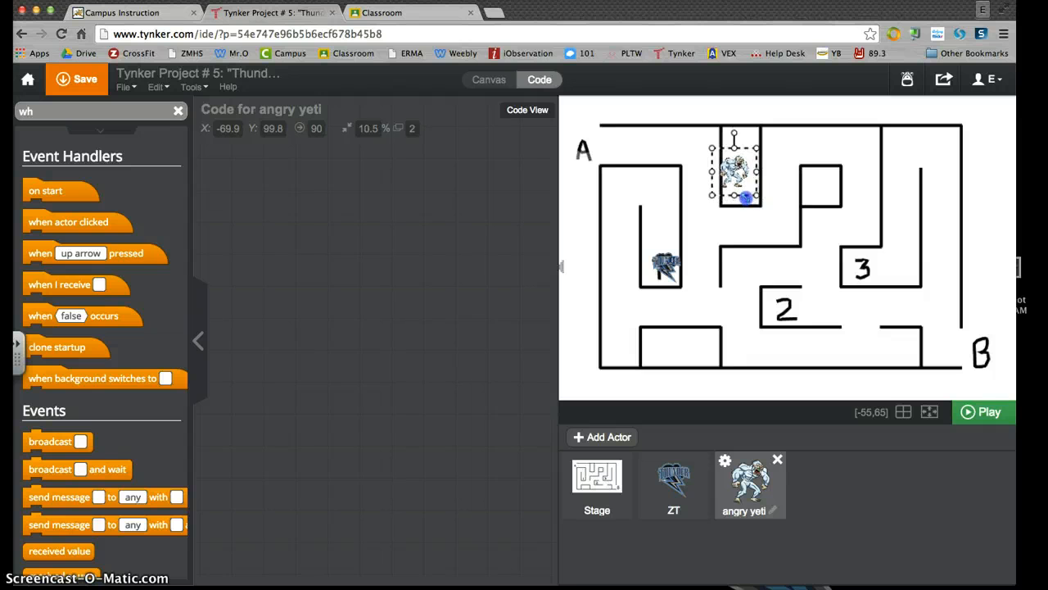
click(673, 483)
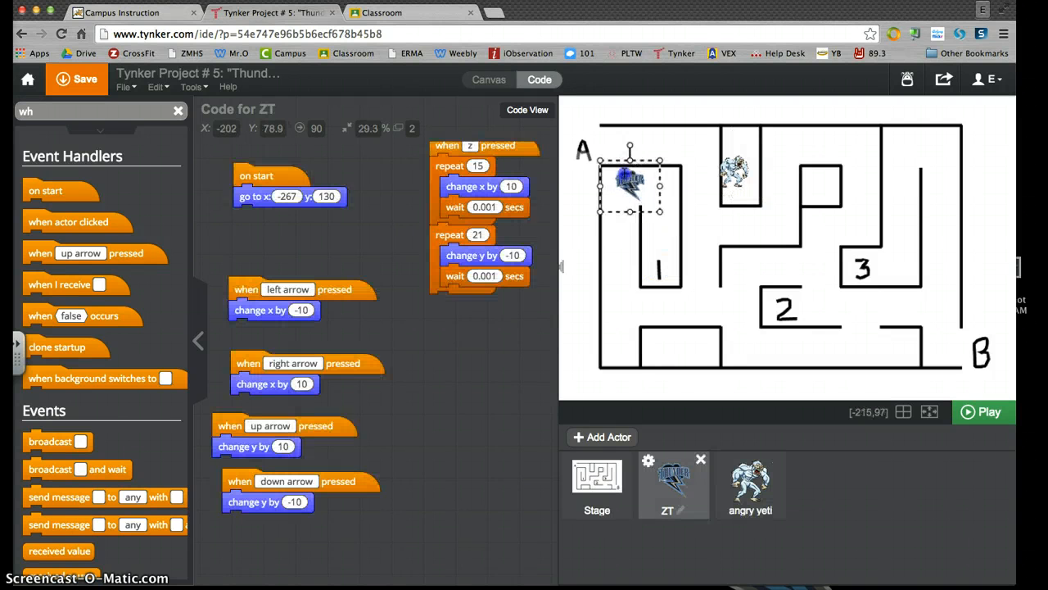
Step: Select the angry yeti and drag it into the checkpoint 1 corridor around x -166, y -20
click(750, 483)
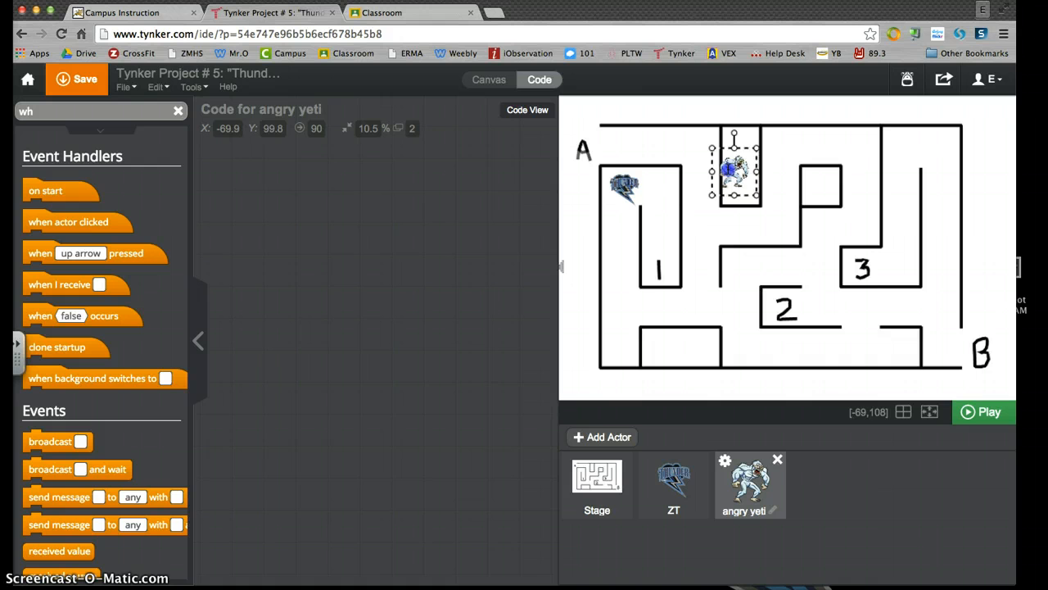
drag(733, 169, 662, 261)
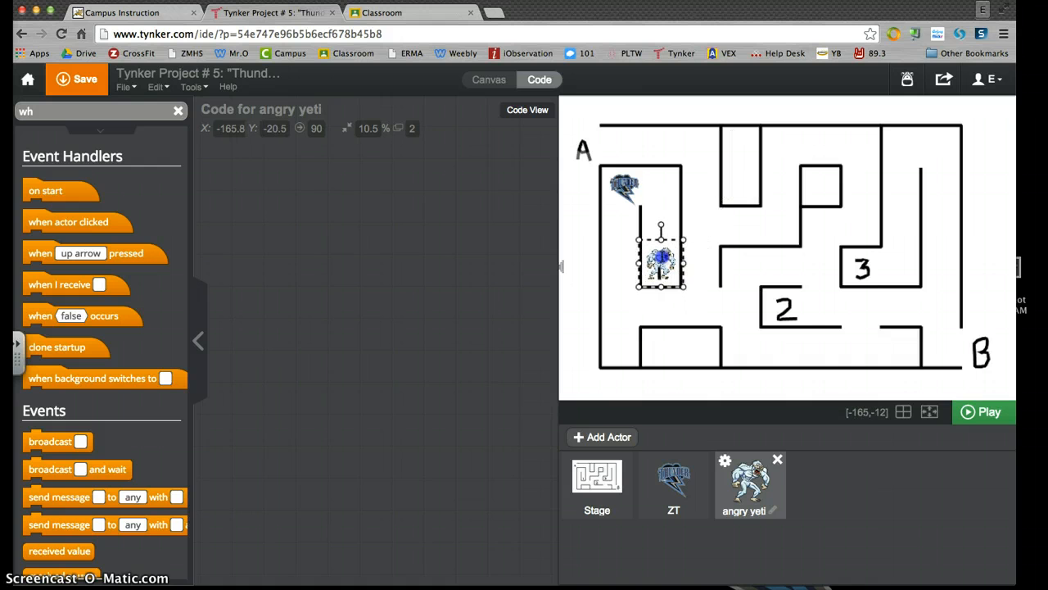
mouse_move(655, 189)
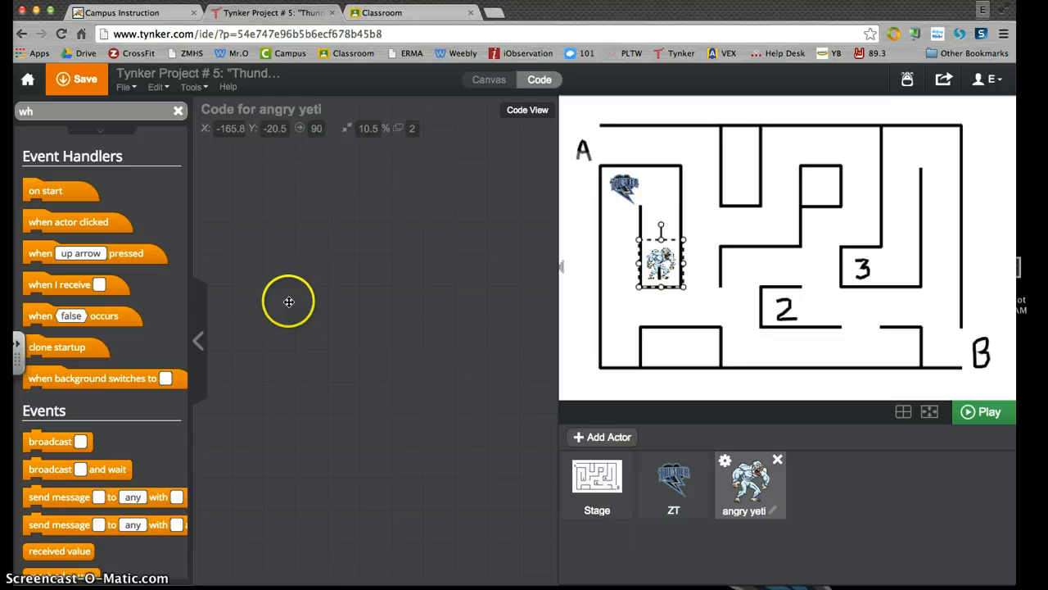
click(662, 258)
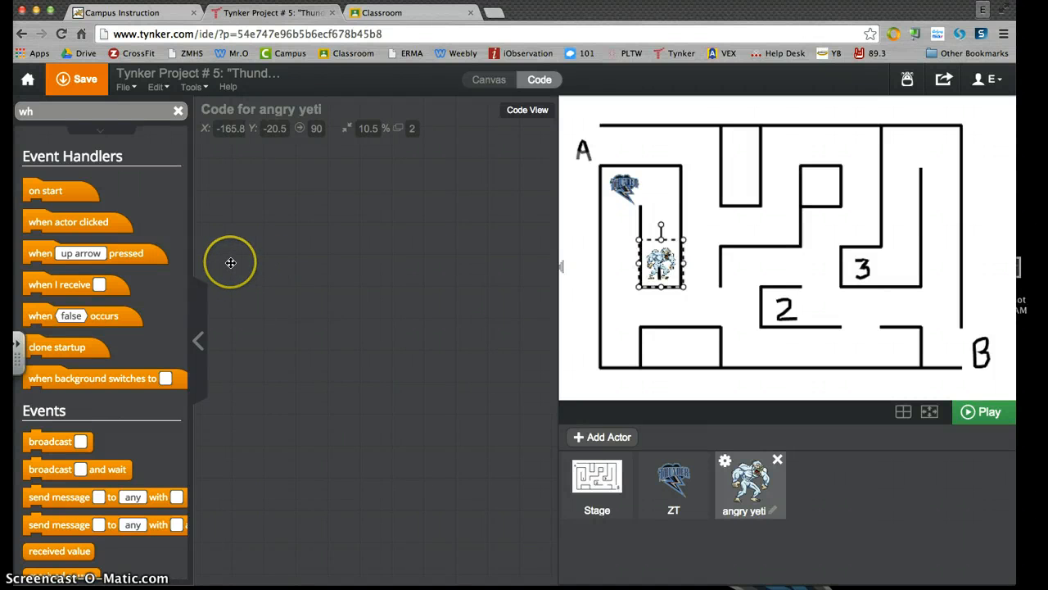
mouse_move(145, 151)
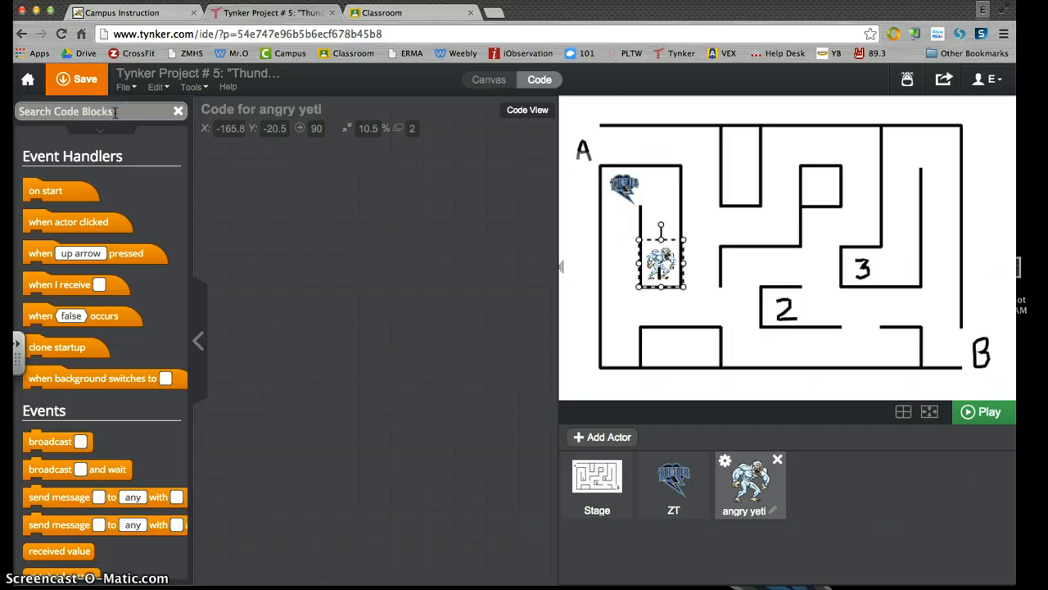
Step: Give the yeti a when-occurs event with the condition touching ZT
text(wh)
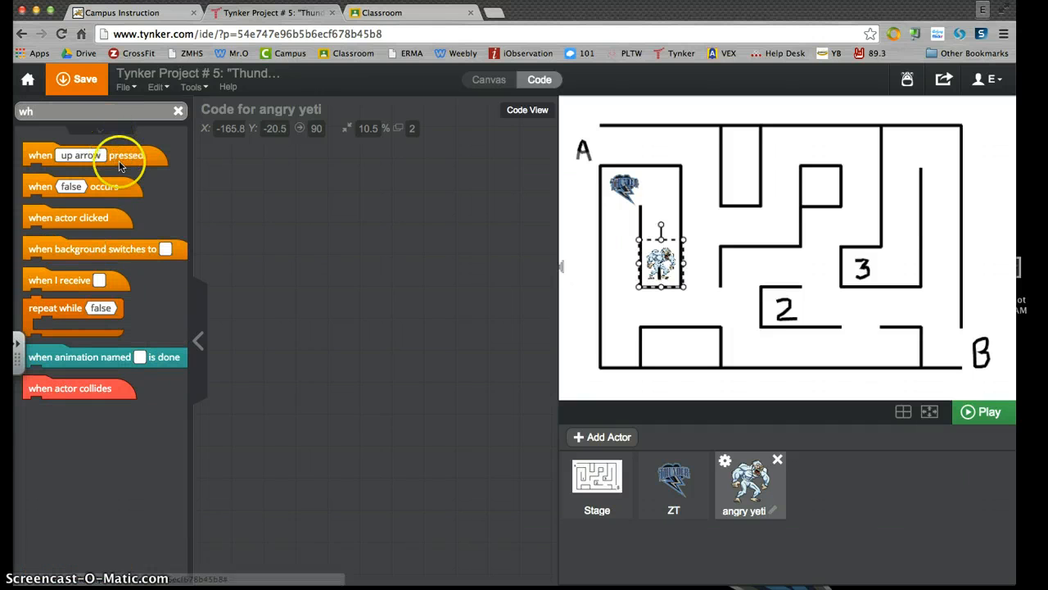
mouse_move(115, 238)
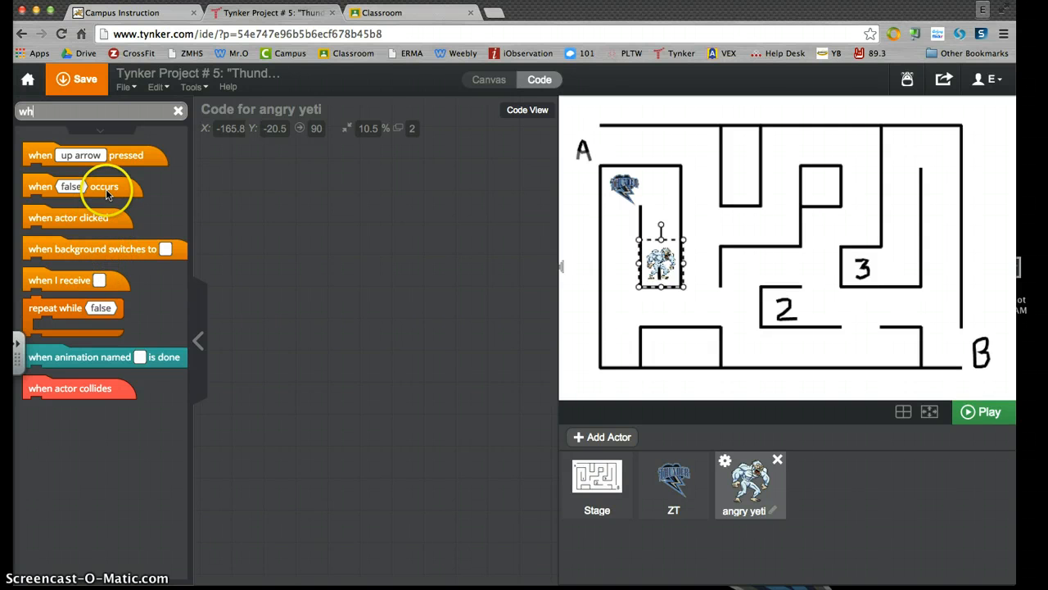
drag(82, 186, 357, 219)
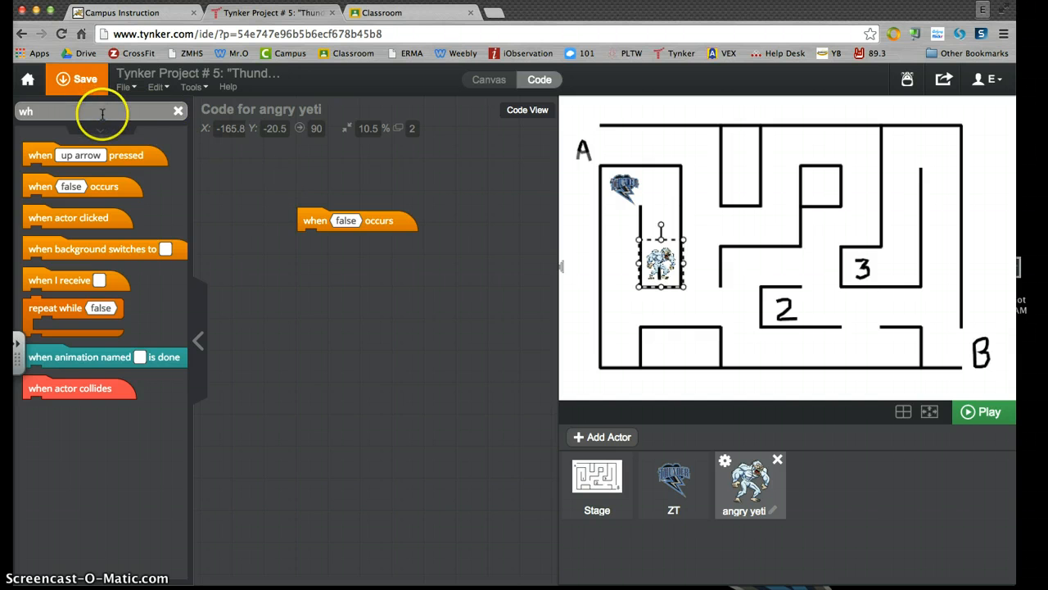
text(toiuch)
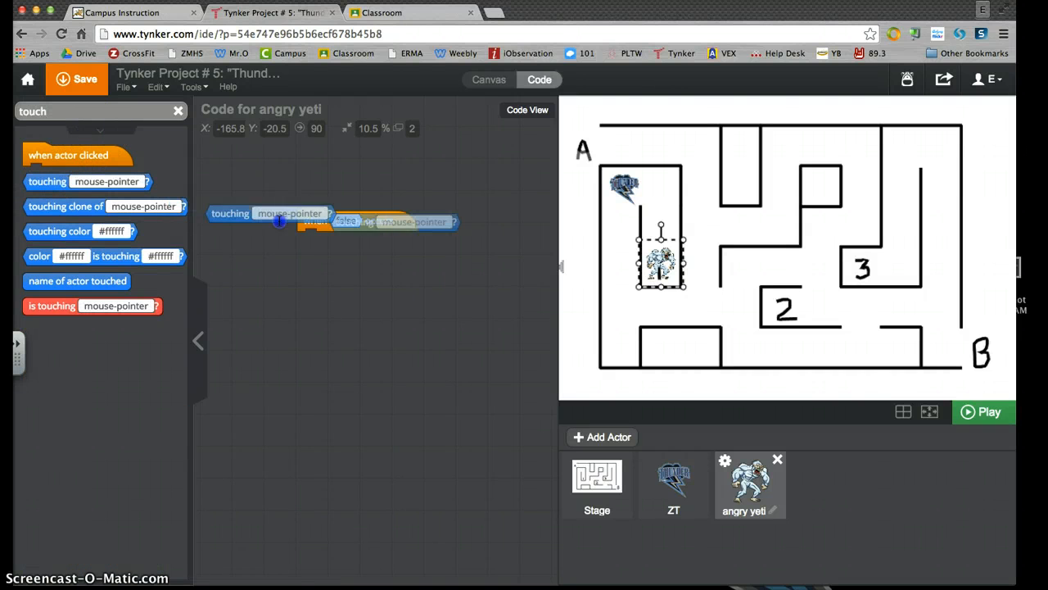
click(416, 223)
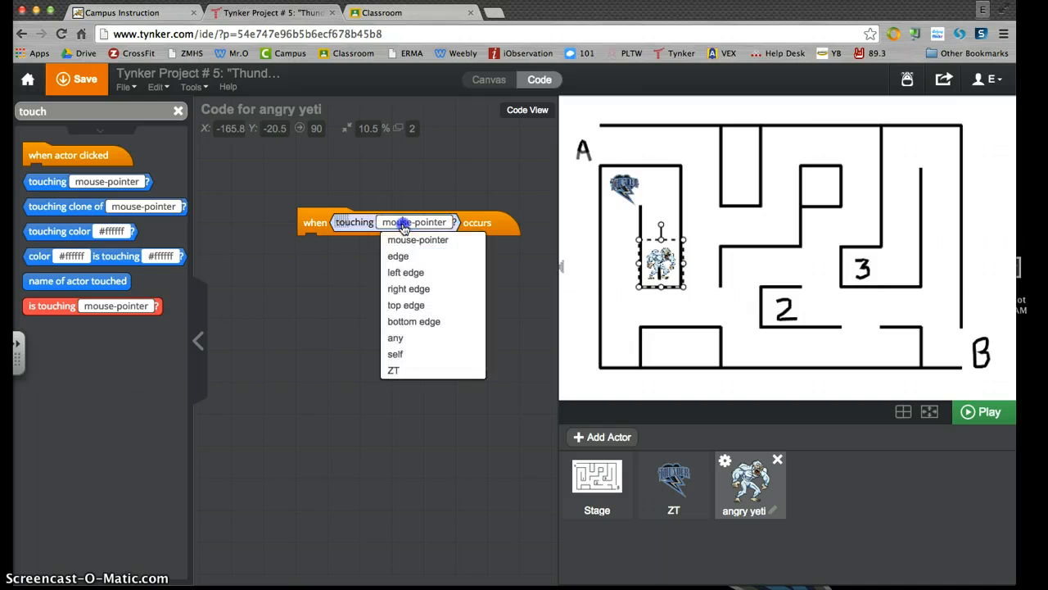
mouse_move(393, 371)
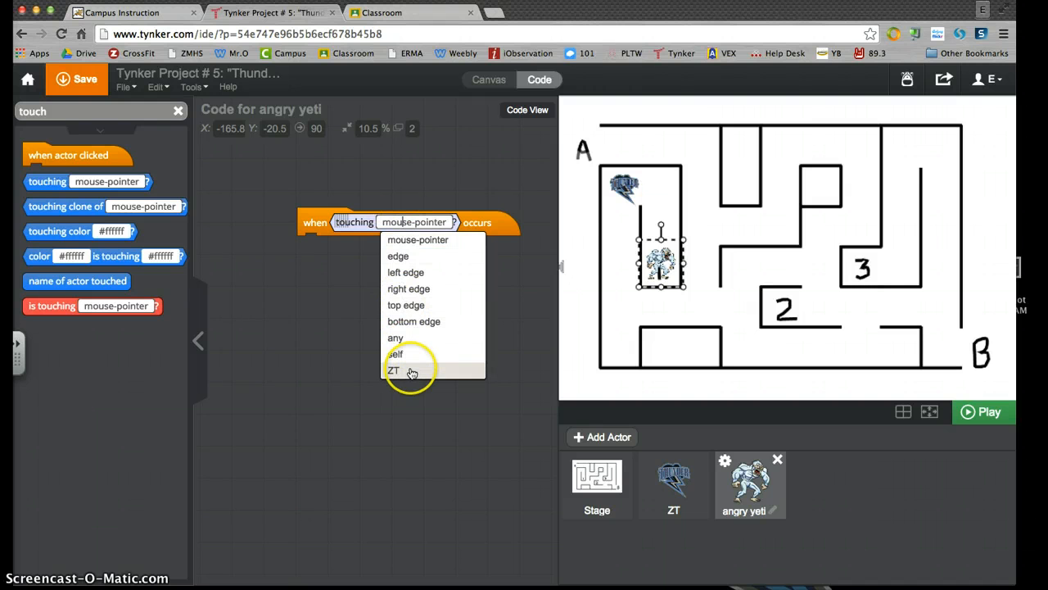
click(393, 370)
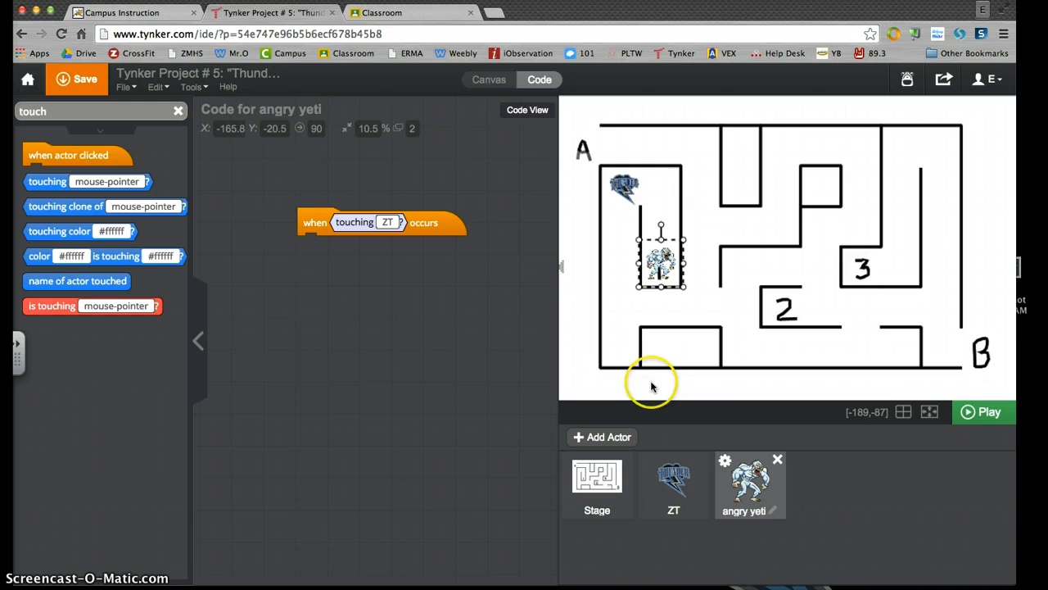
mouse_move(82, 112)
text(re)
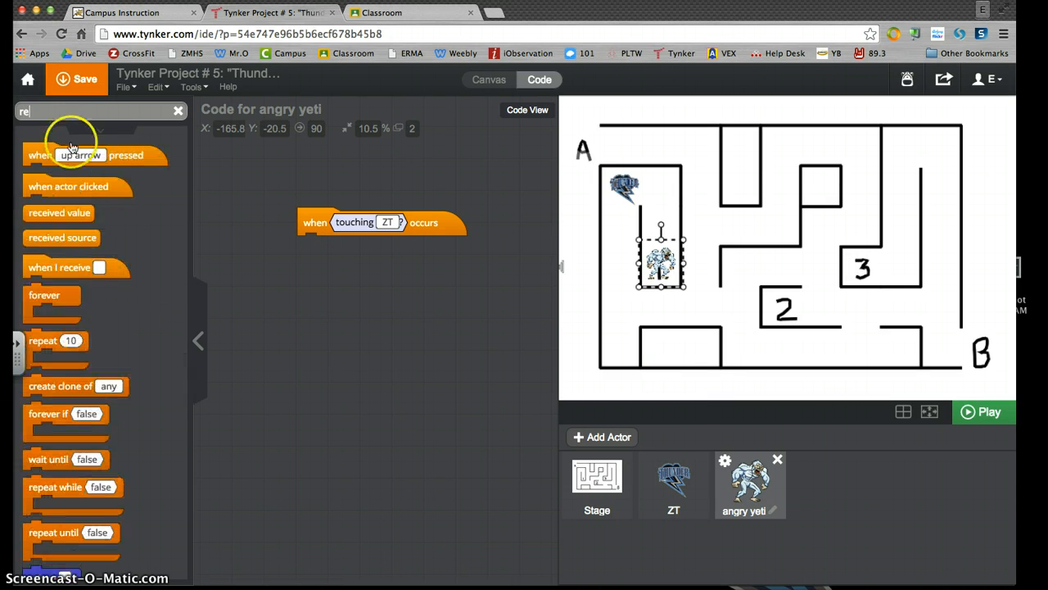
Step: Bring a repeat loop into the yeti's code beneath the touching event
drag(54, 339, 276, 317)
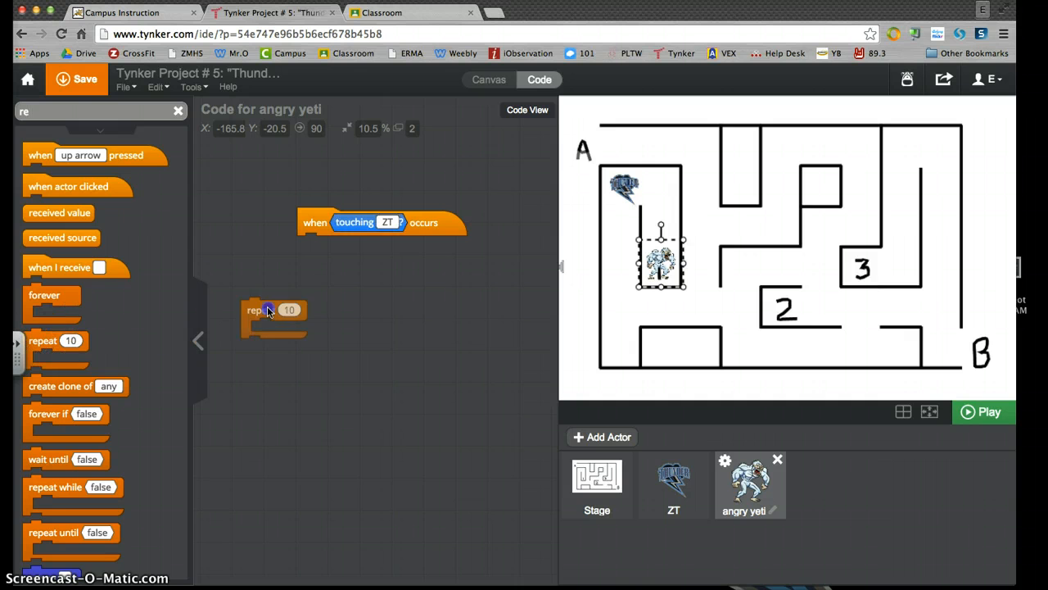
drag(275, 310, 331, 246)
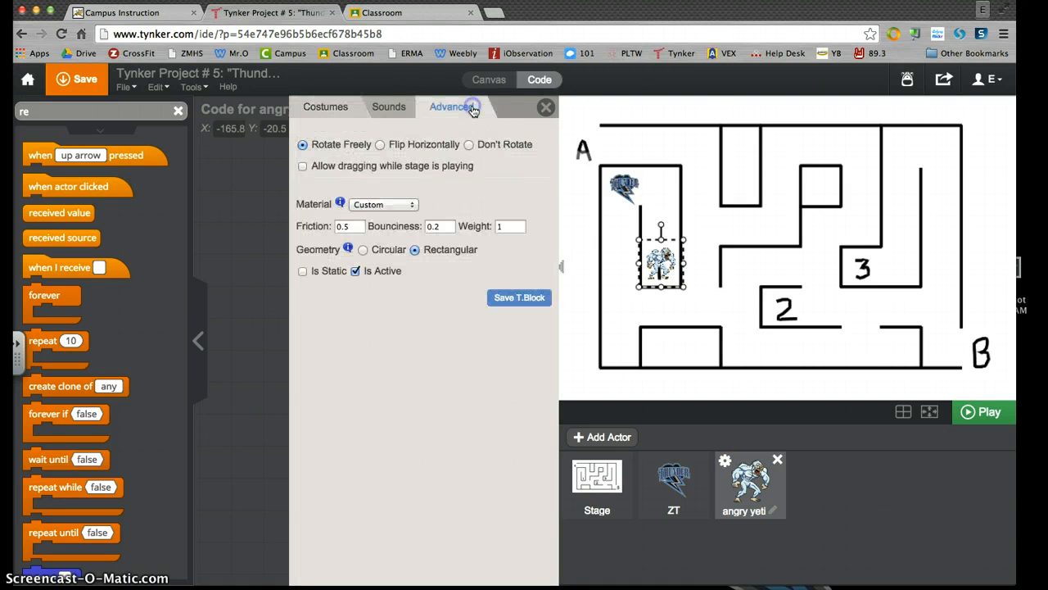
mouse_move(321, 144)
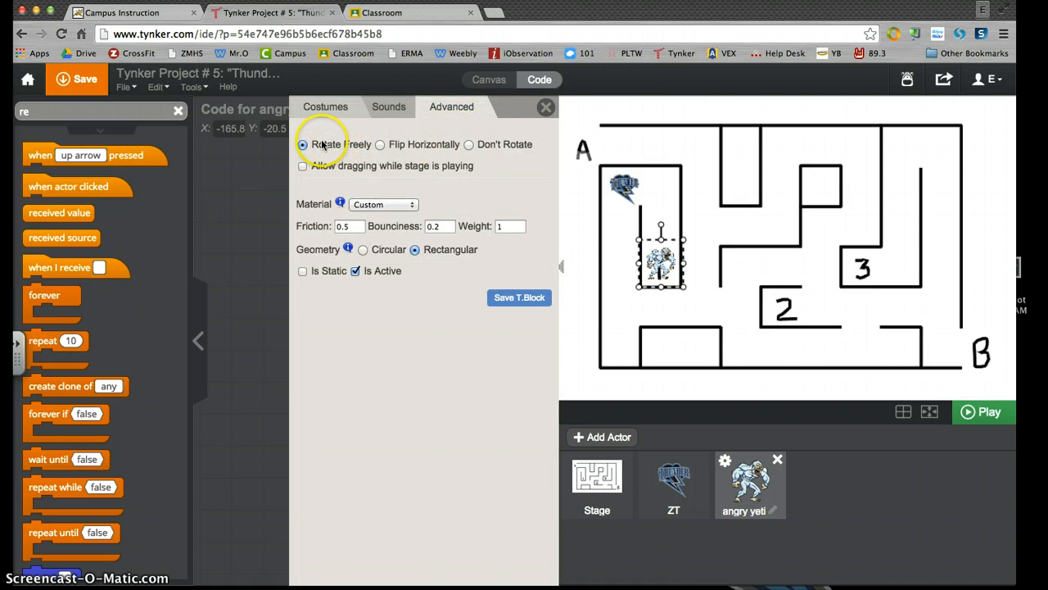
Step: Set the yeti to Rotate Freely in its Advanced settings
click(528, 110)
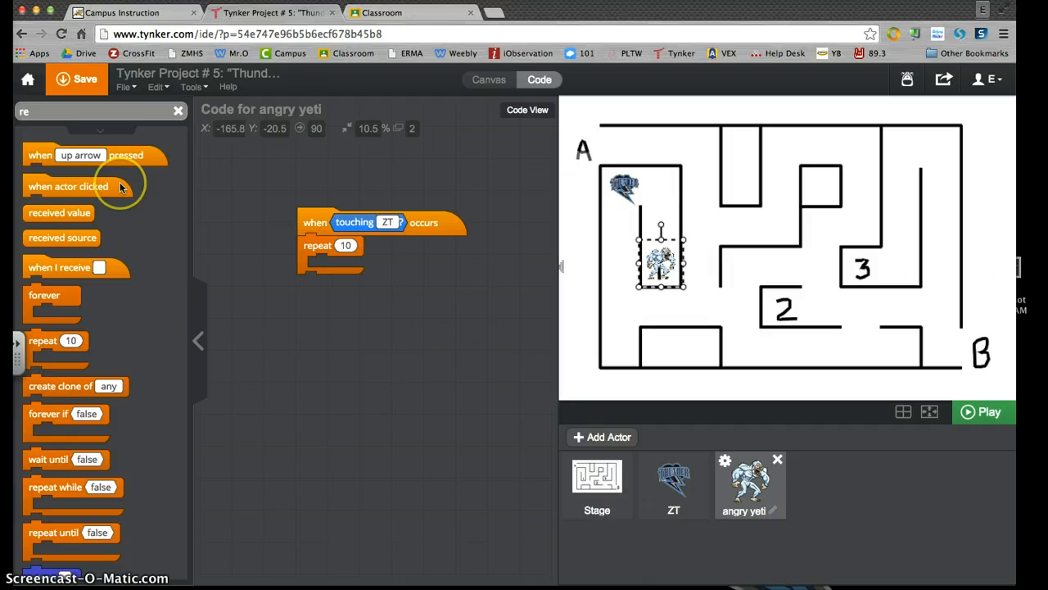
mouse_move(328, 294)
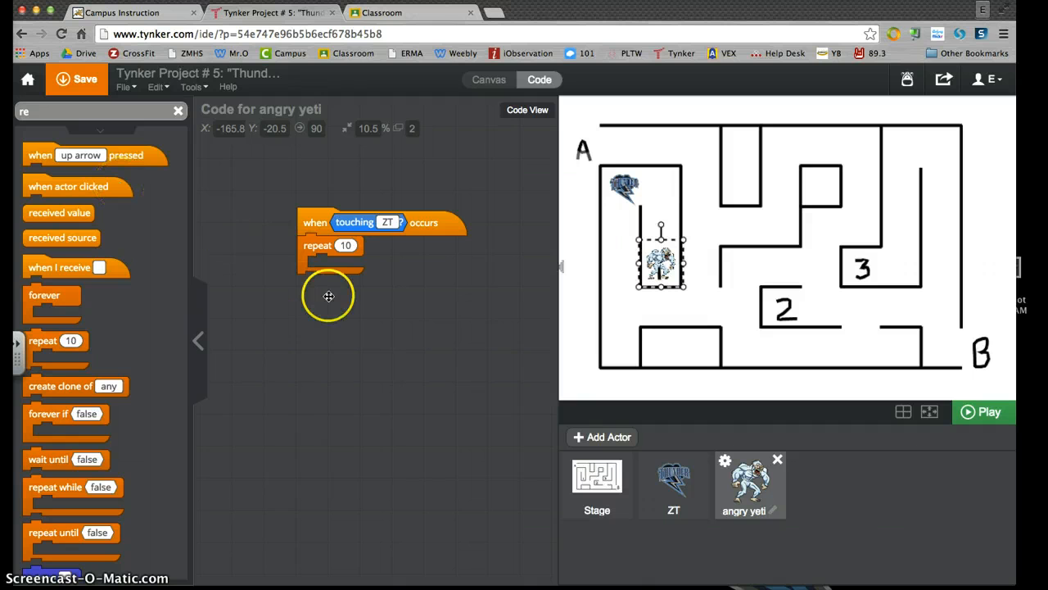
mouse_move(239, 214)
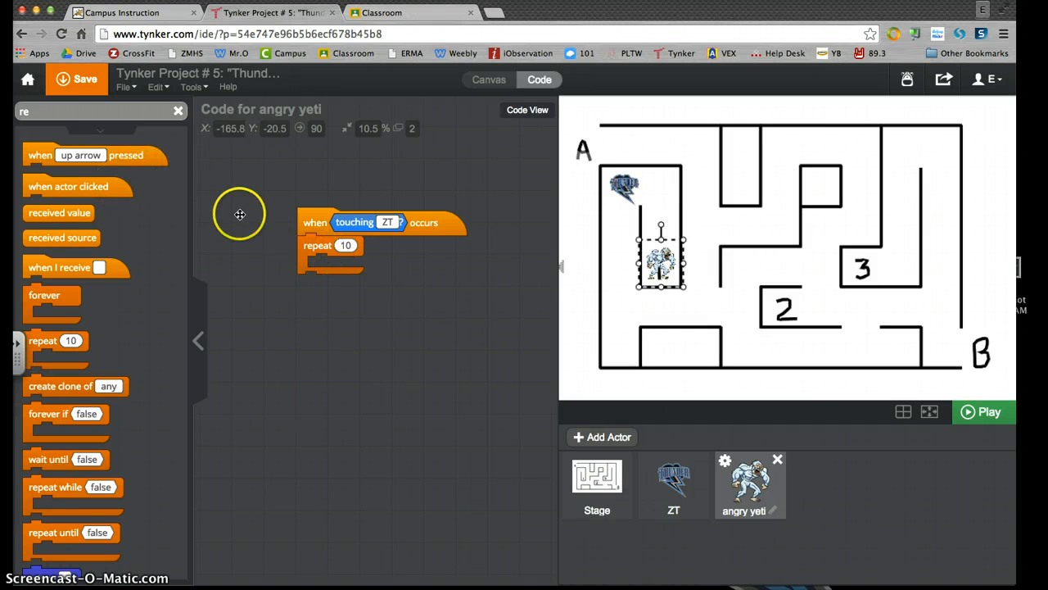
Step: Set the loop to repeat 108 times with each turn rotating 10 degrees
click(346, 246)
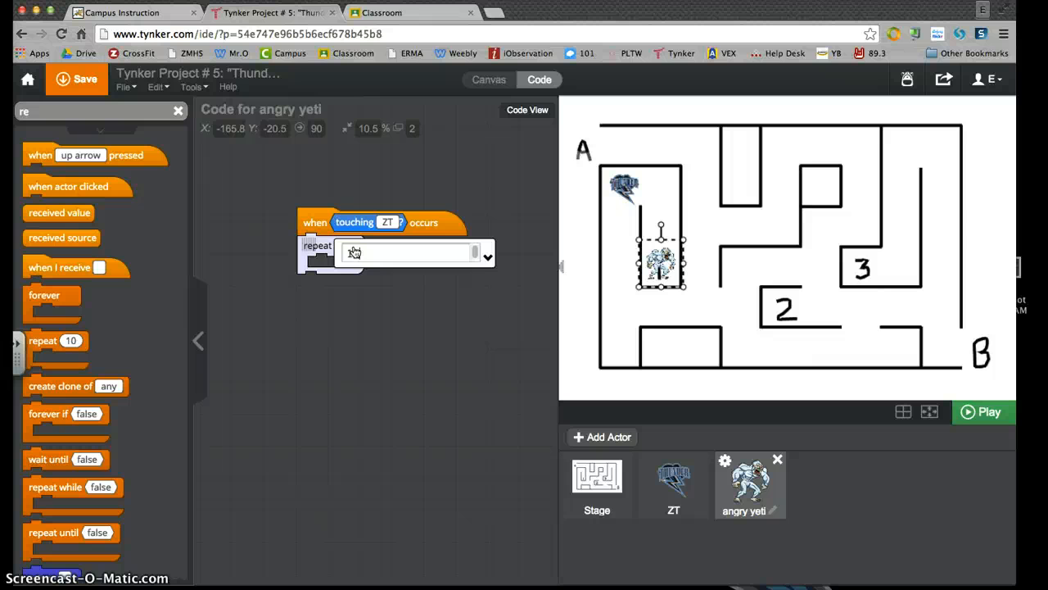
text(108)
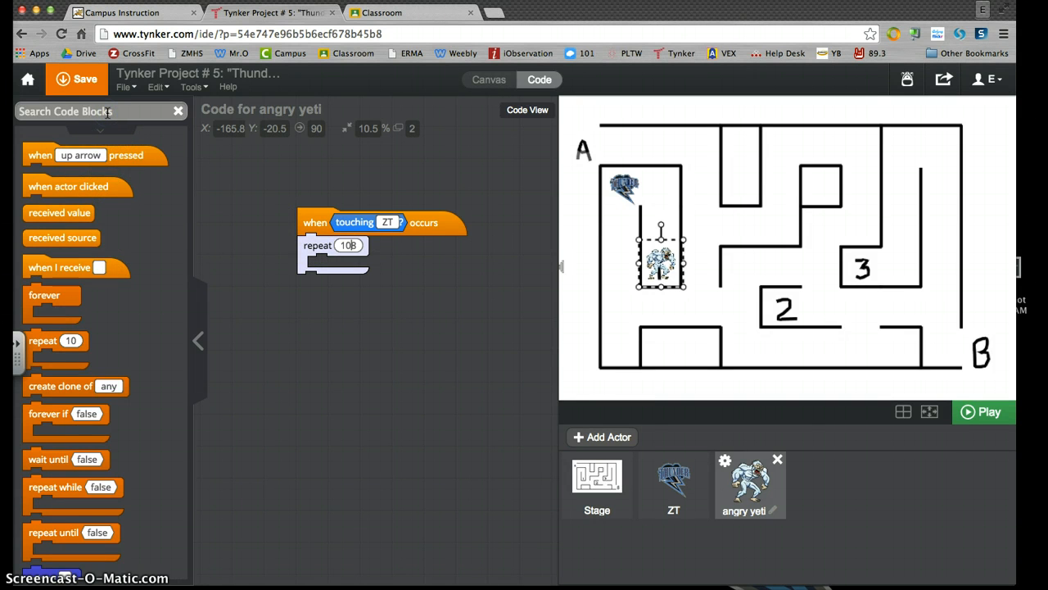
text(tu)
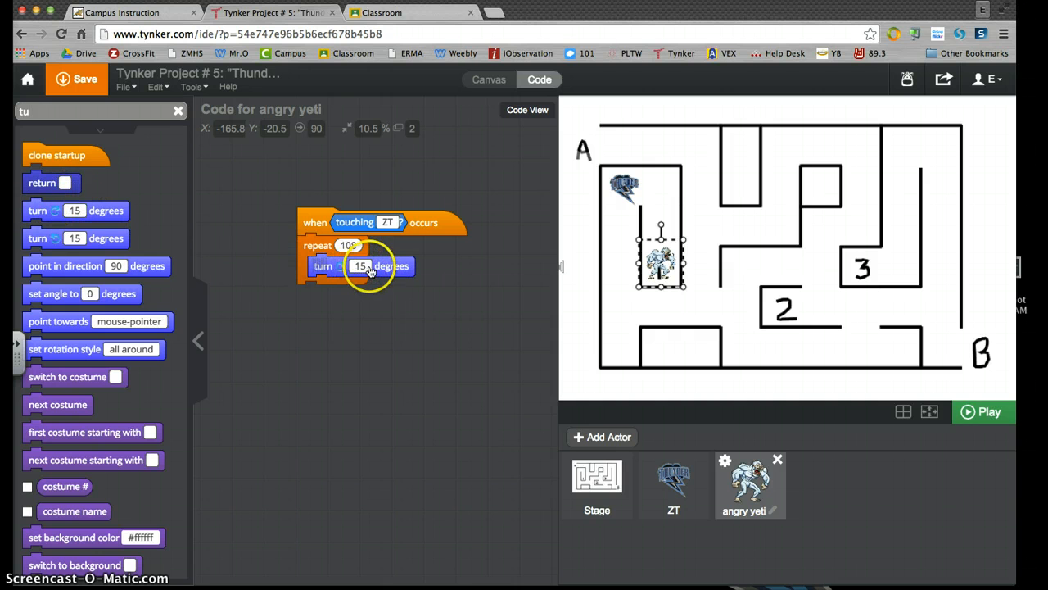
click(358, 266)
text(1)
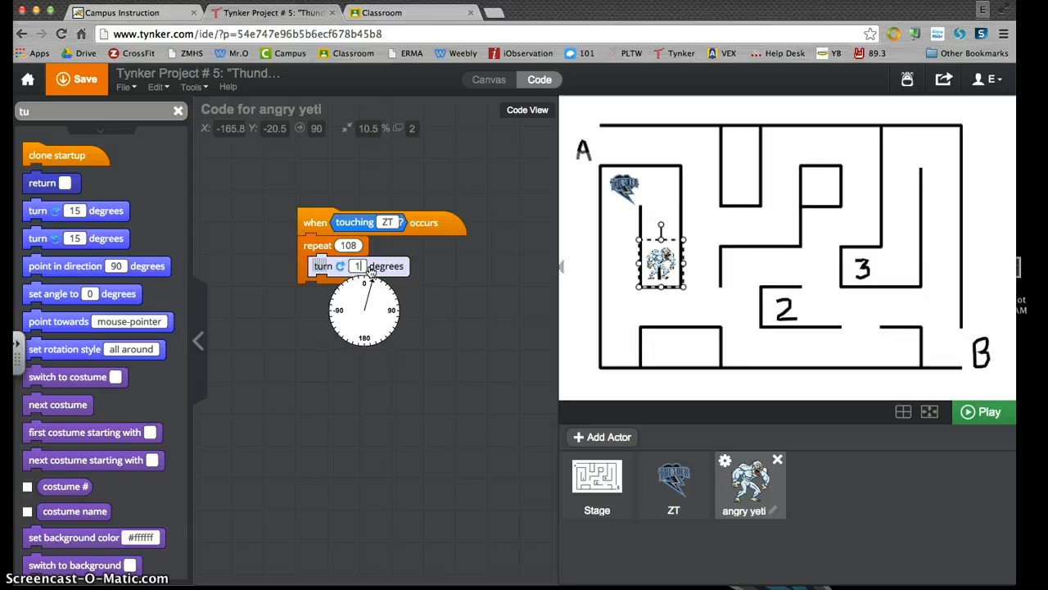
text(0)
click(100, 111)
text(wa)
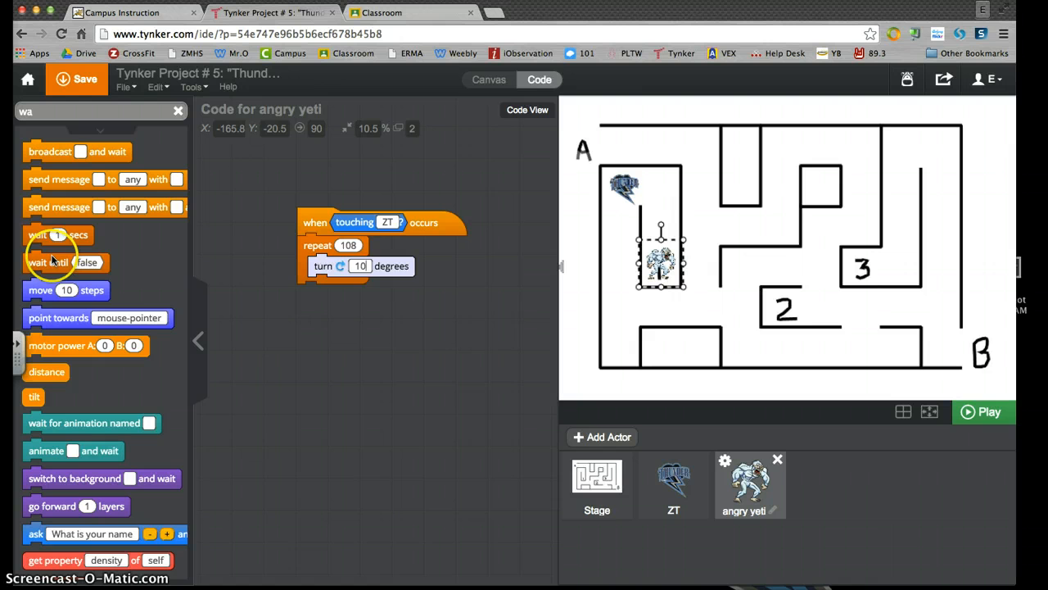
Step: Add a wait of 0.001 seconds after each turn inside the loop
drag(57, 234, 341, 287)
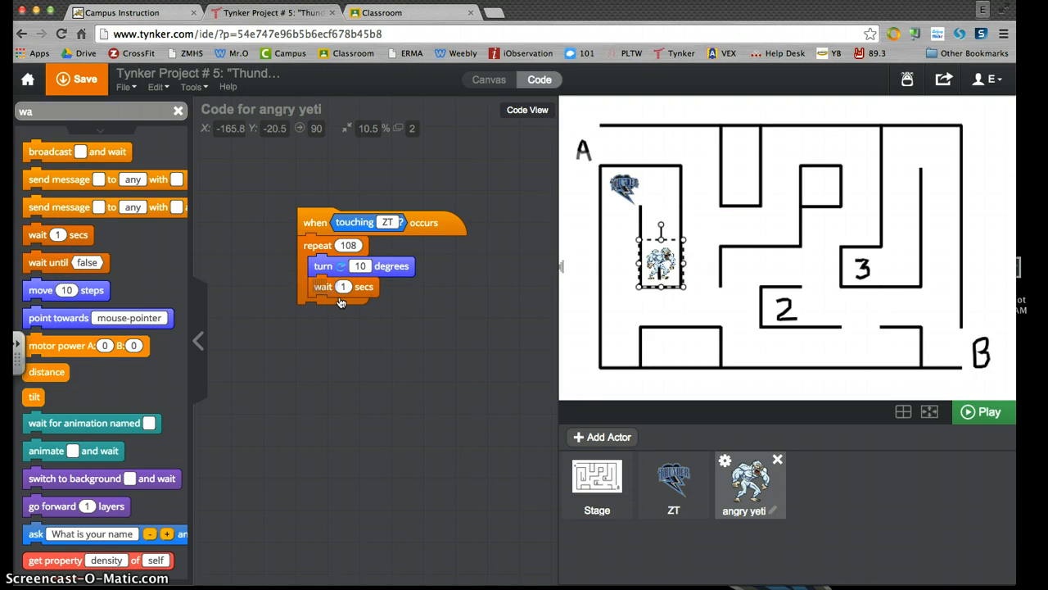
click(344, 286)
text(0.001)
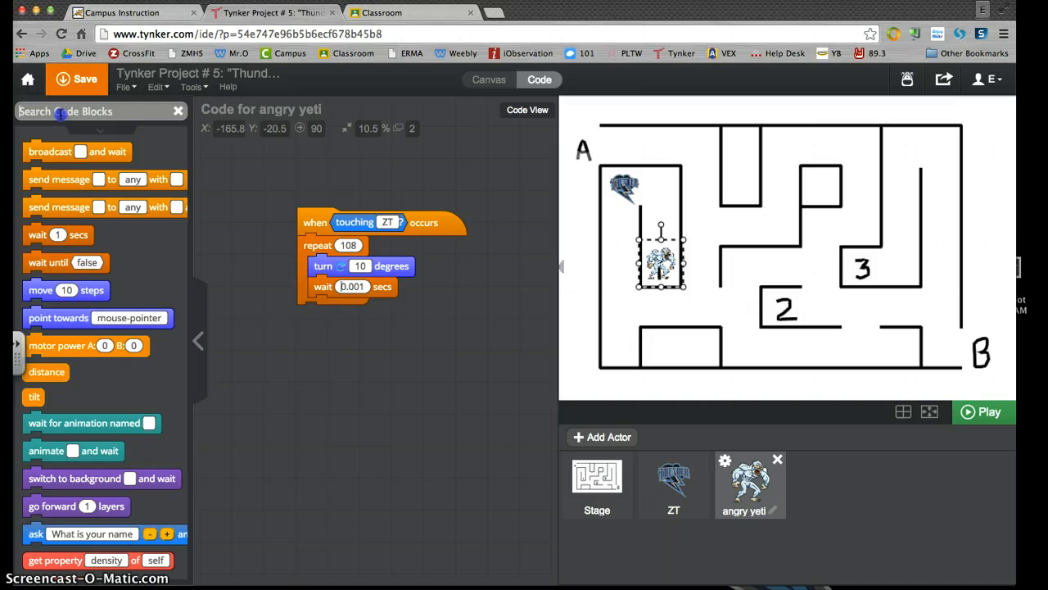
text(hid)
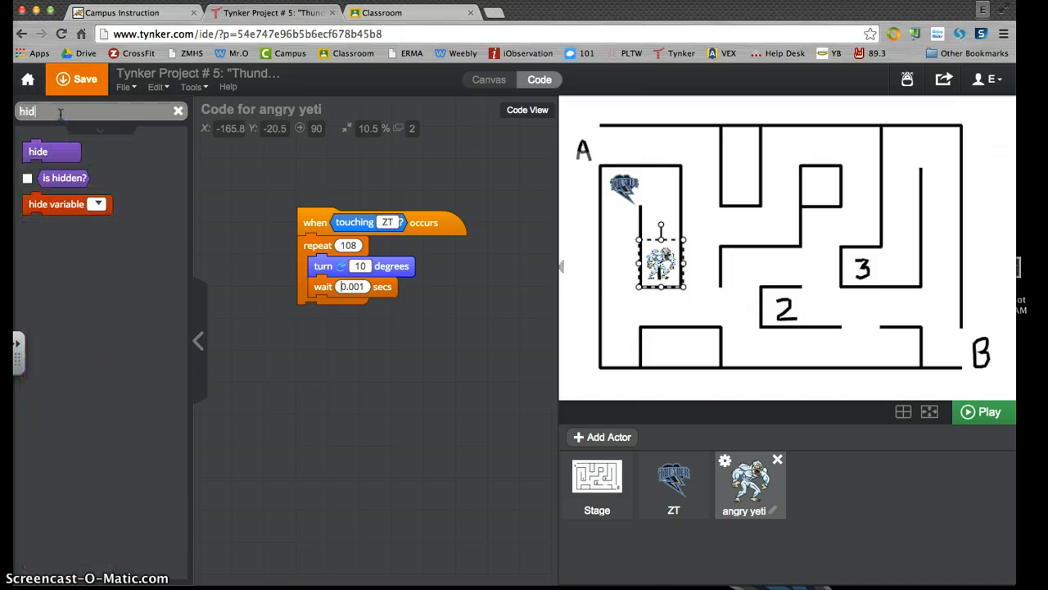
Step: Add play sound and hide blocks below the yeti's spin loop, sound not yet chosen
drag(38, 150, 334, 331)
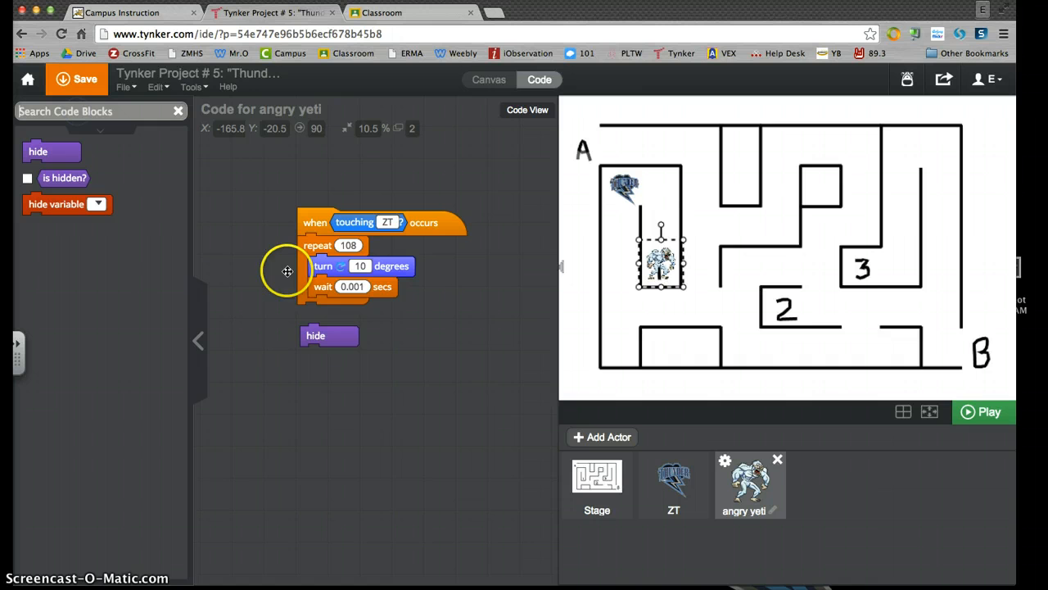
mouse_move(226, 226)
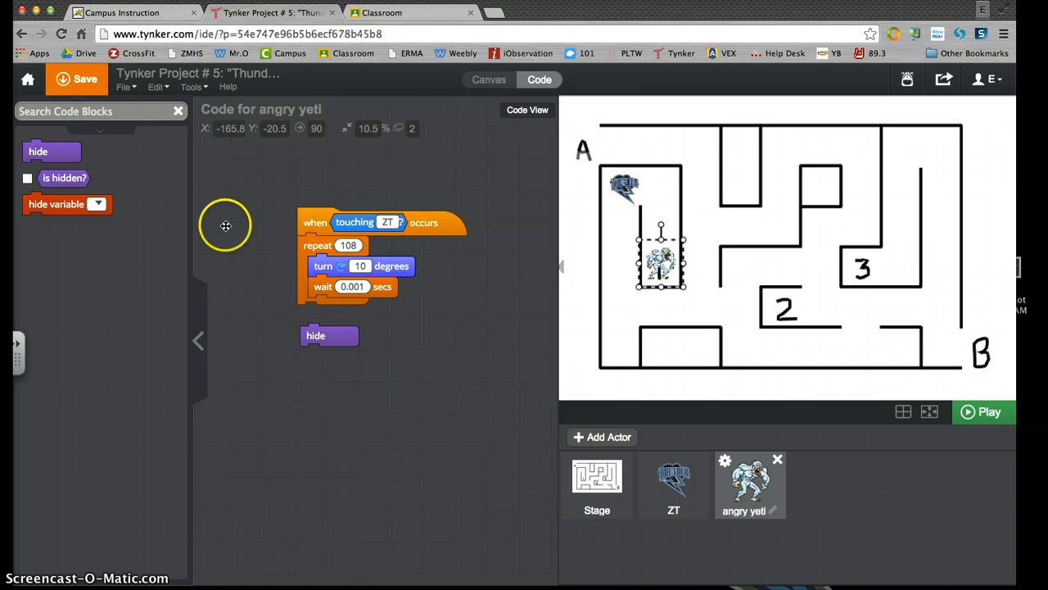
text(sou)
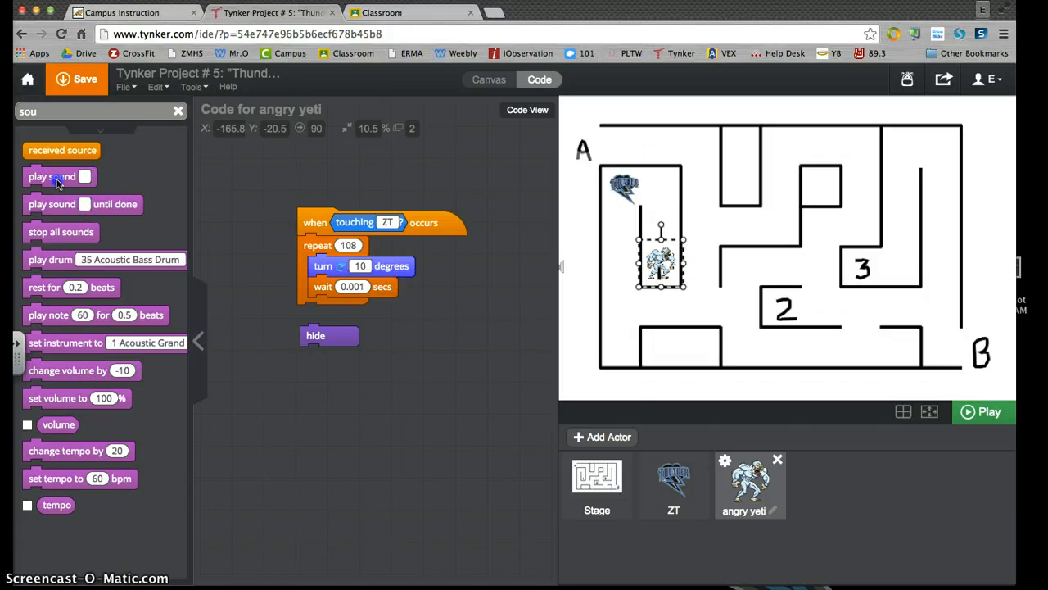
drag(53, 177, 326, 315)
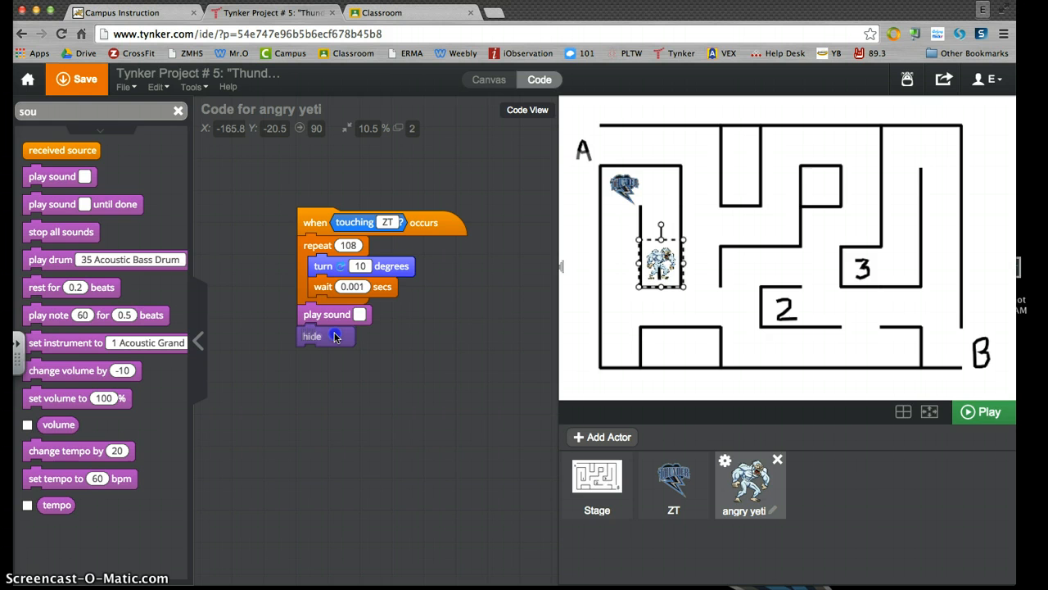
mouse_move(418, 357)
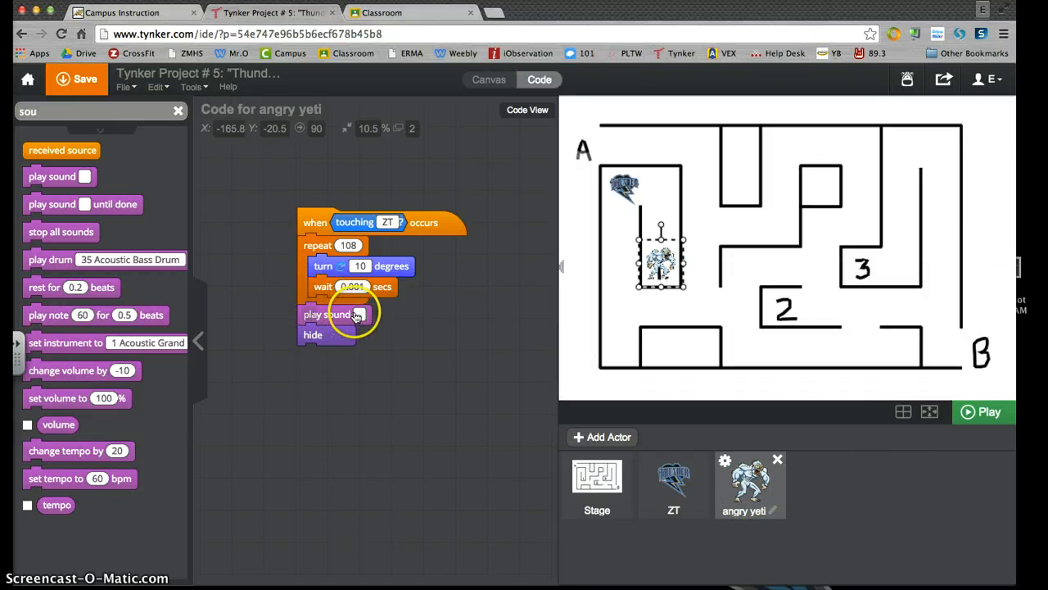
click(358, 314)
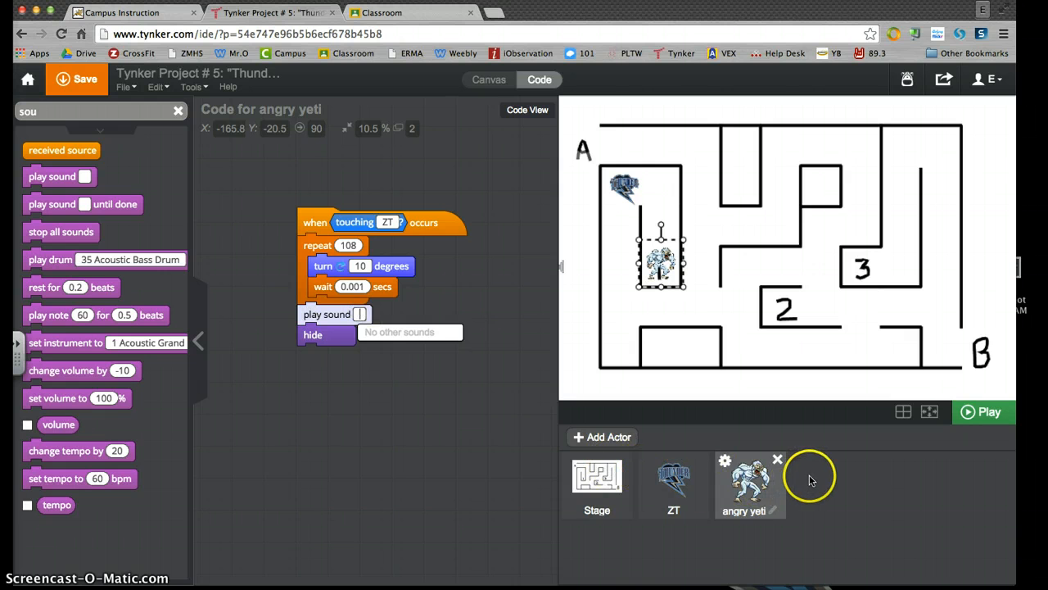
mouse_move(835, 277)
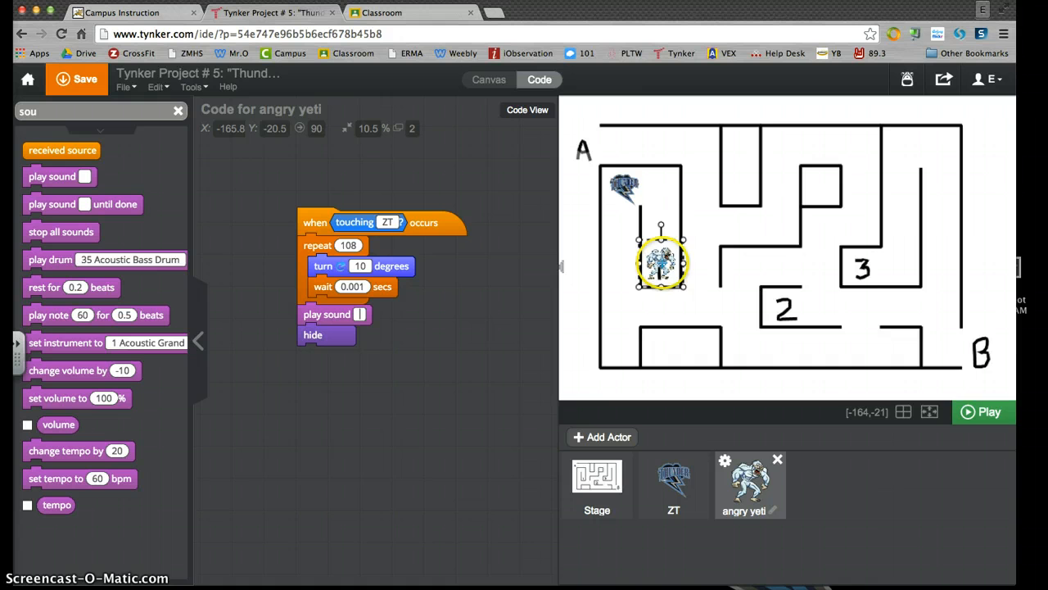
Step: Move the yeti beside checkpoint 1 and test-run the project twice
drag(661, 262, 701, 278)
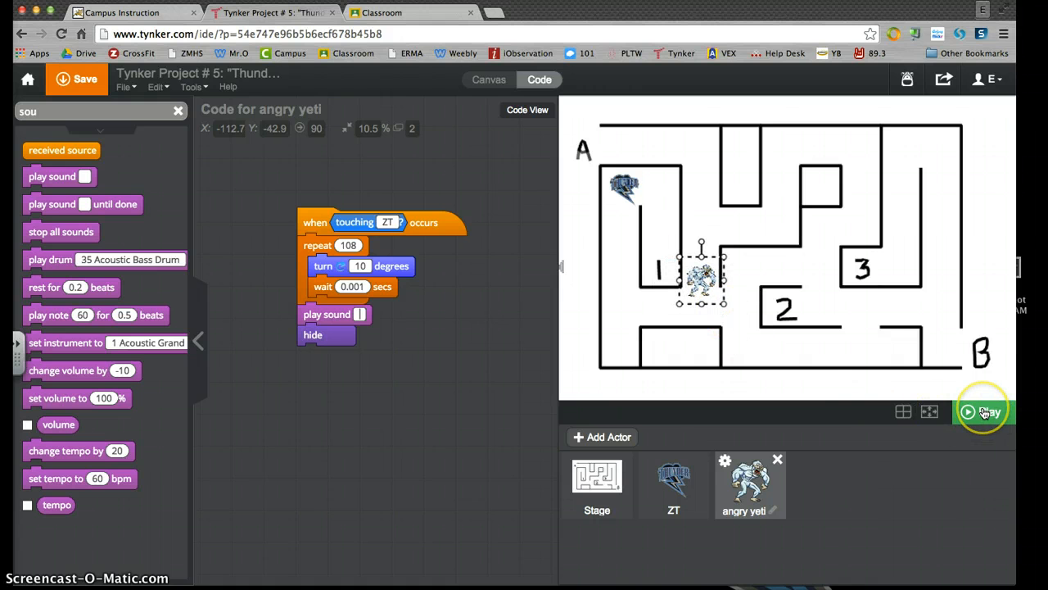
click(983, 411)
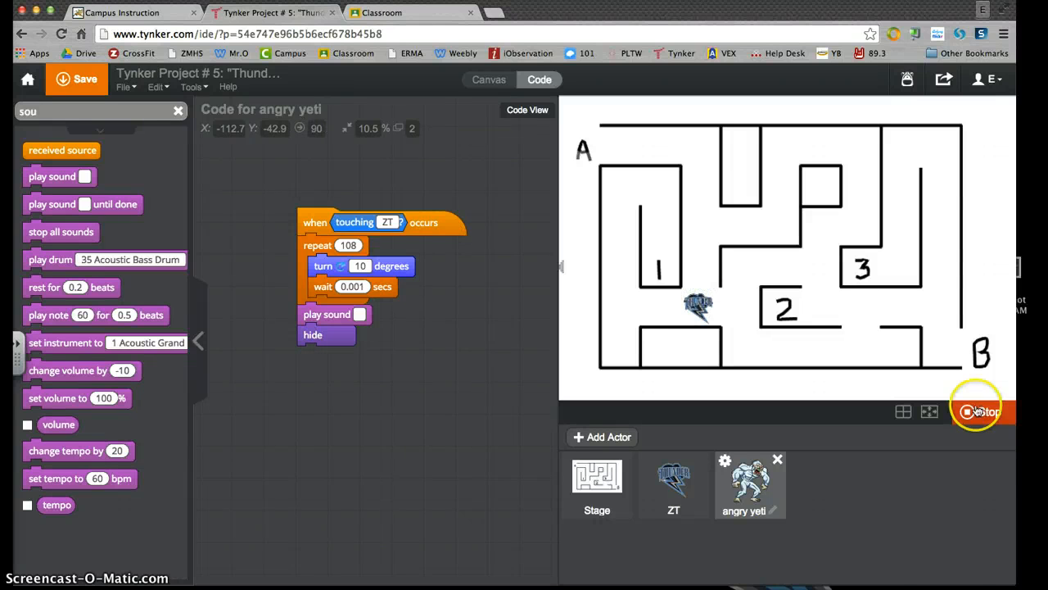
click(983, 411)
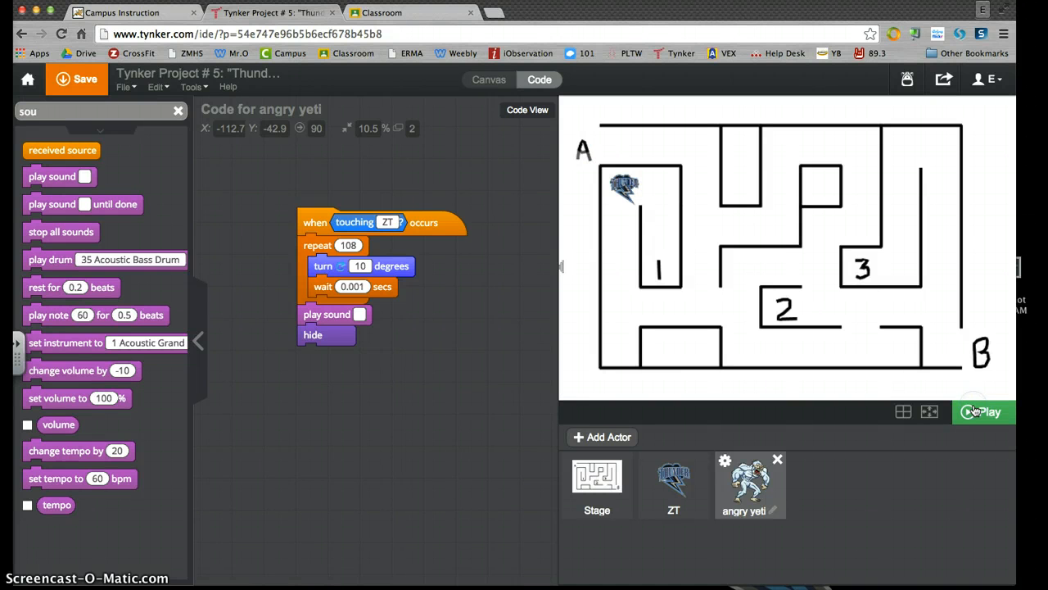
click(983, 411)
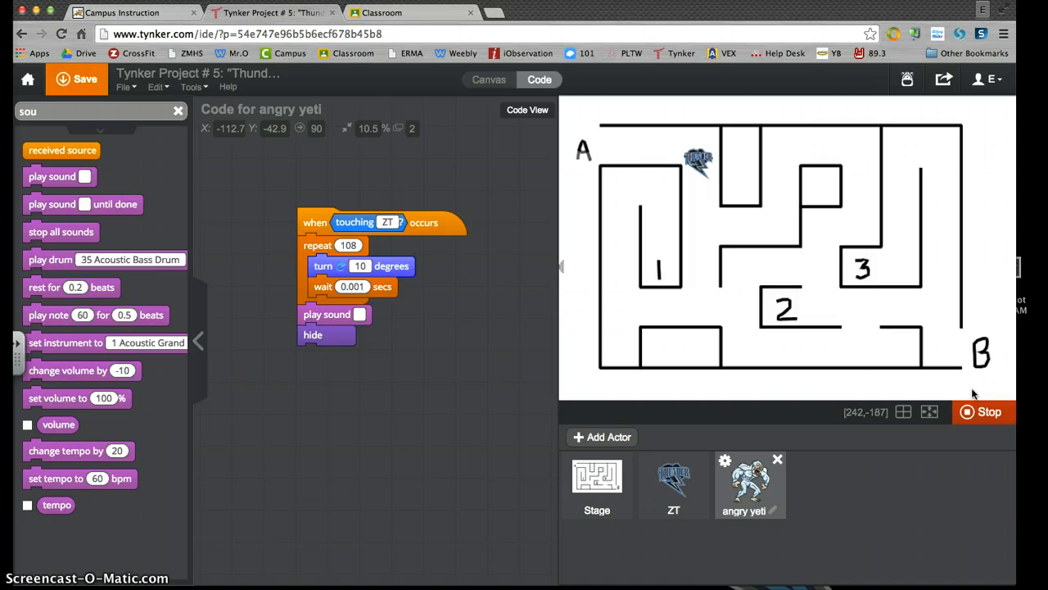
click(983, 411)
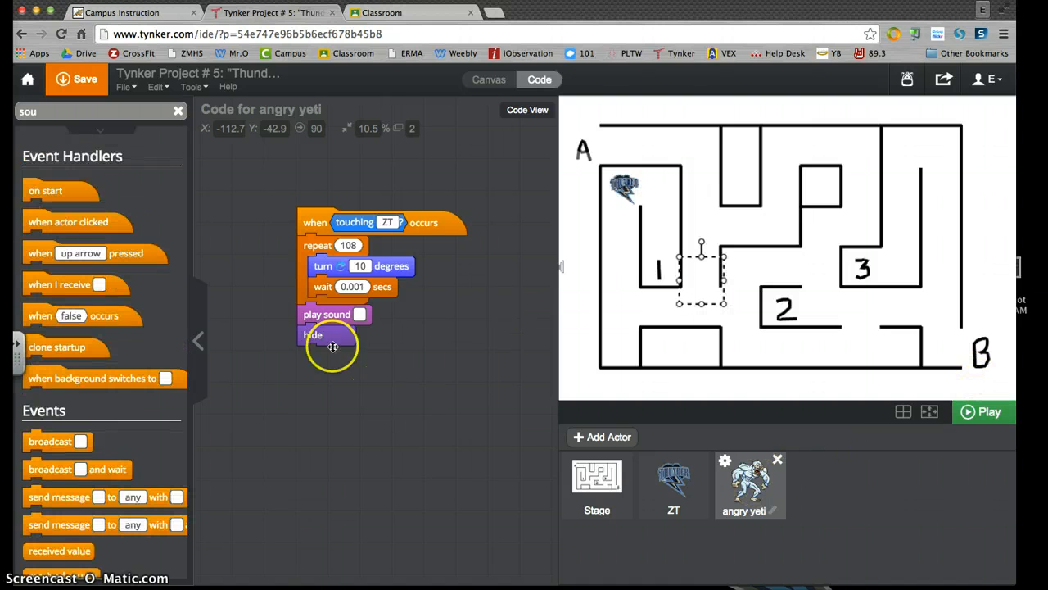
Step: Give the yeti an on-start script that shows it, then run the project
drag(46, 190, 223, 183)
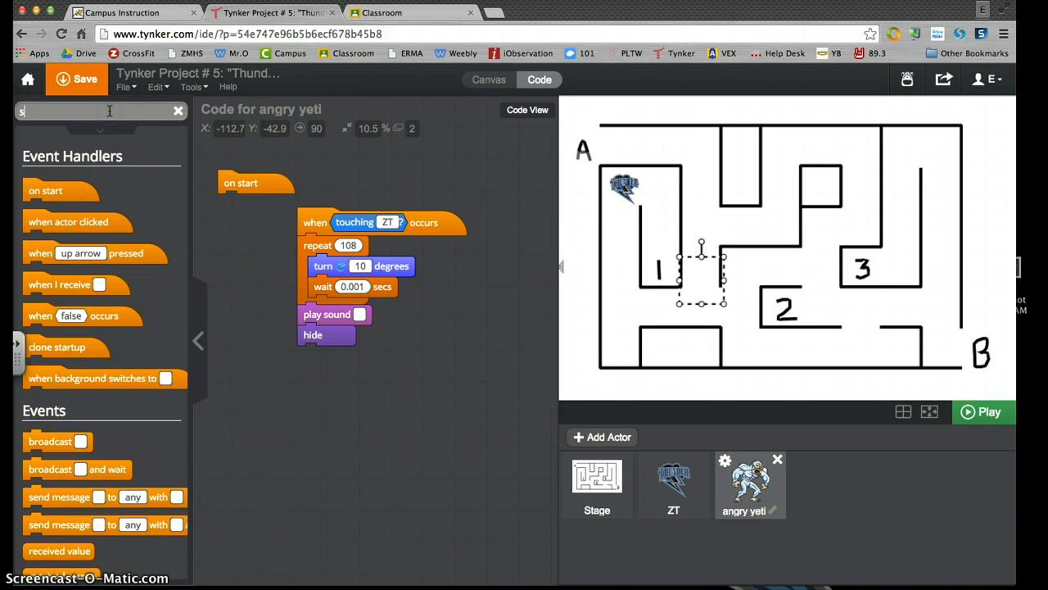
text(h)
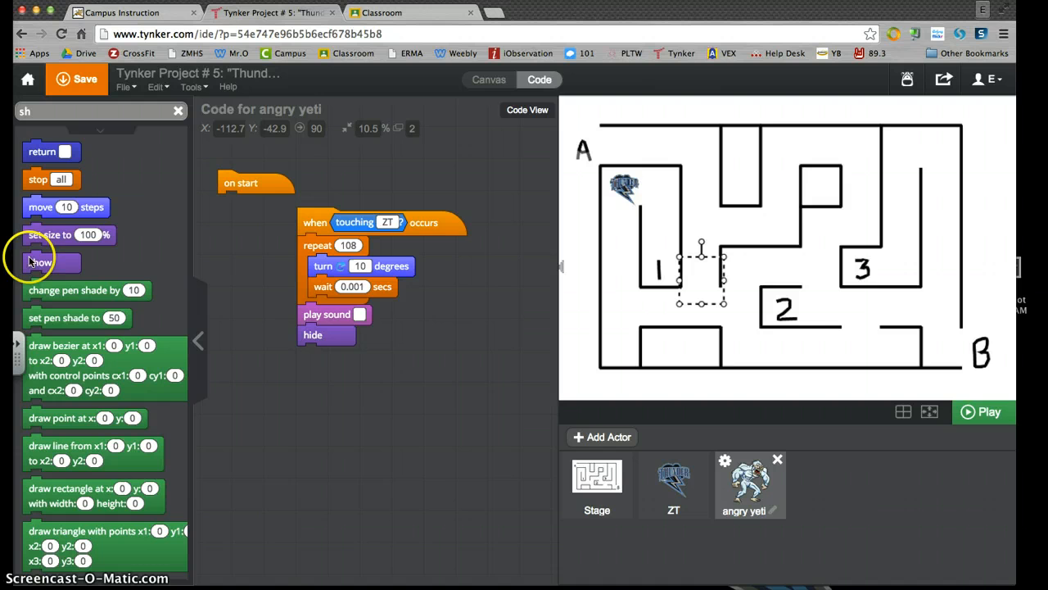
drag(40, 262, 236, 203)
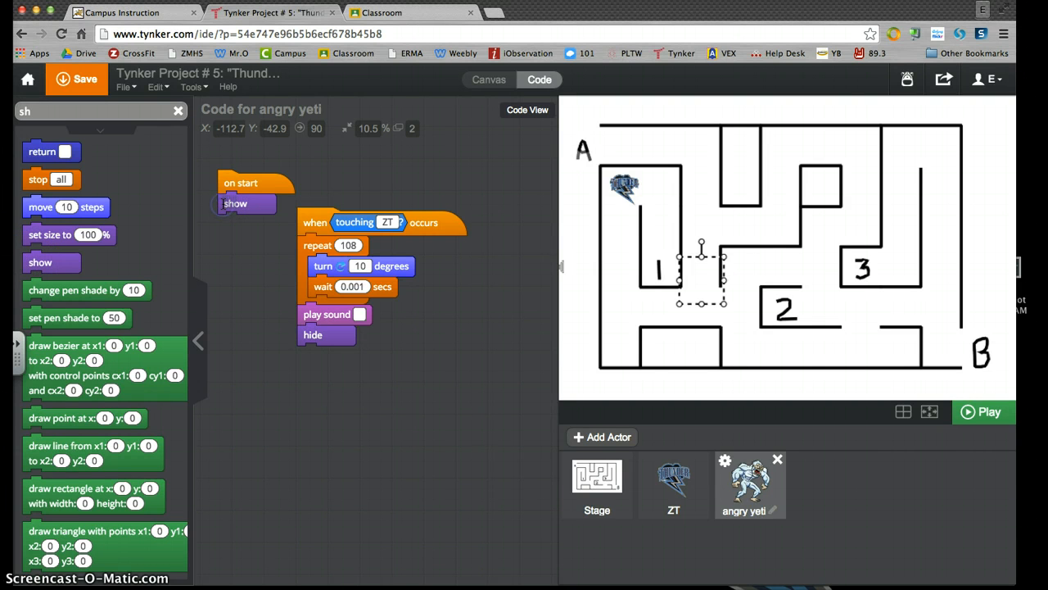
click(982, 411)
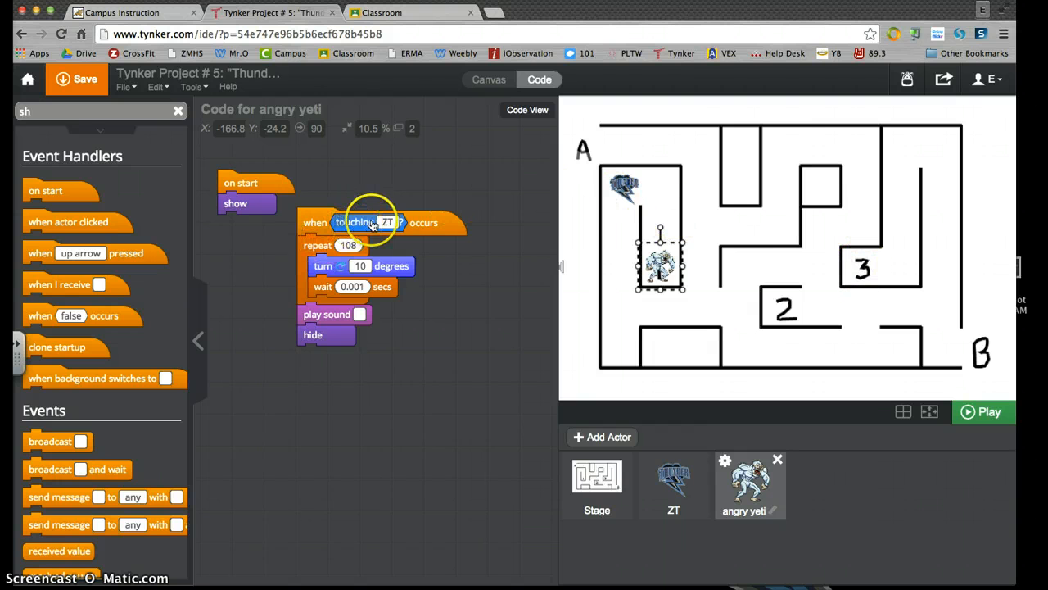
mouse_move(376, 281)
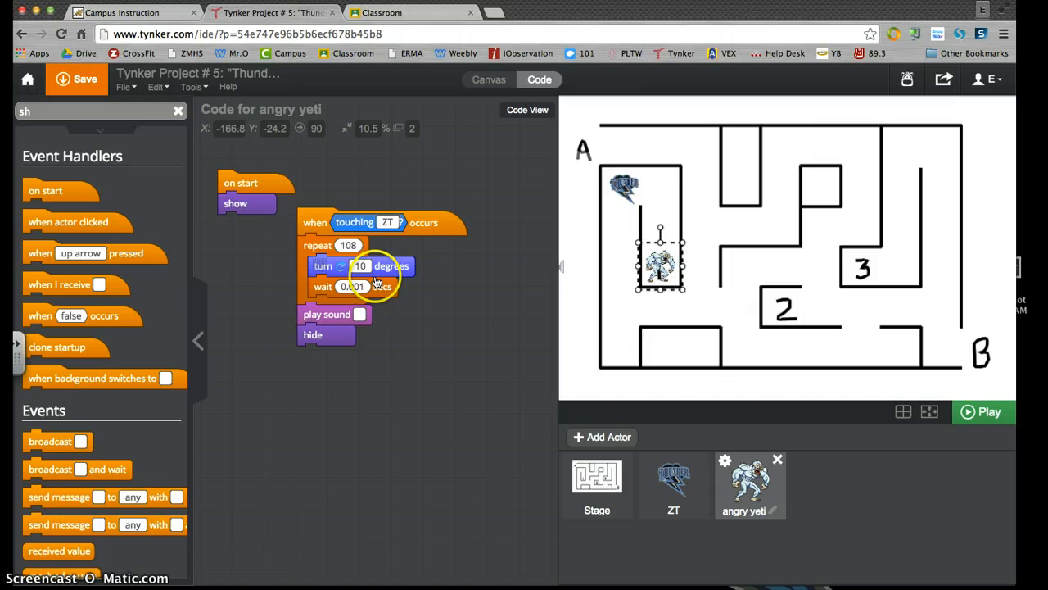